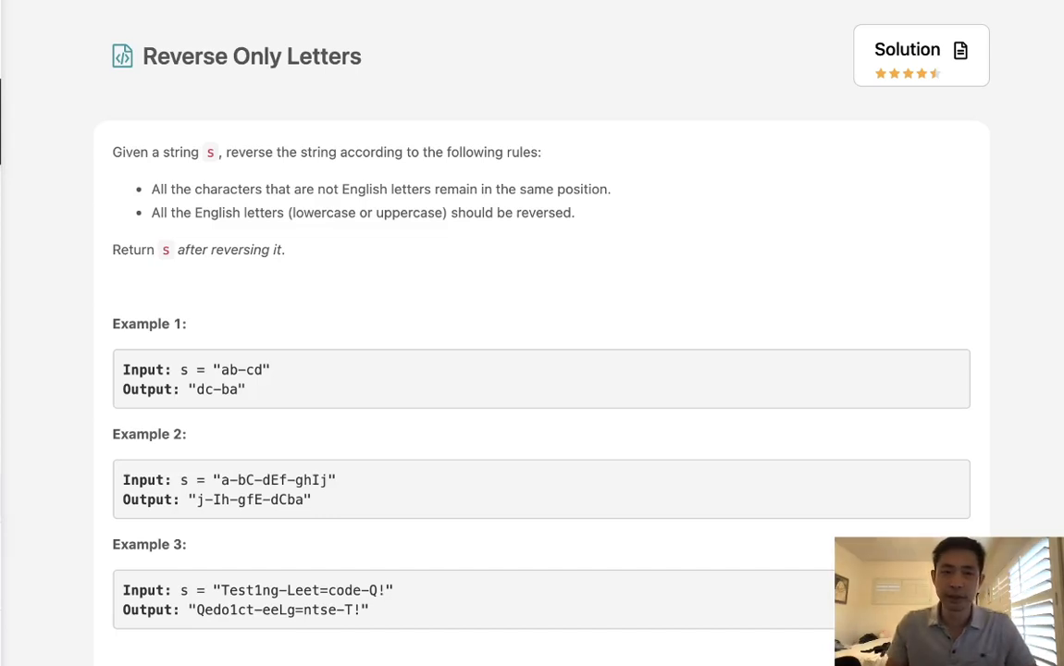
mouse_move(223, 93)
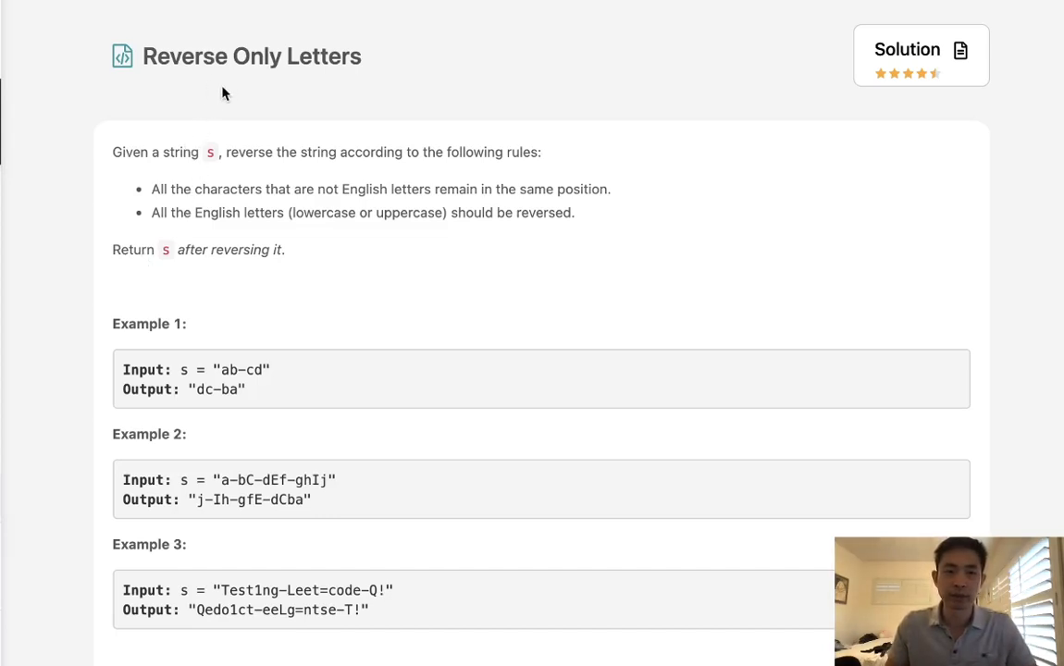
mouse_move(170, 176)
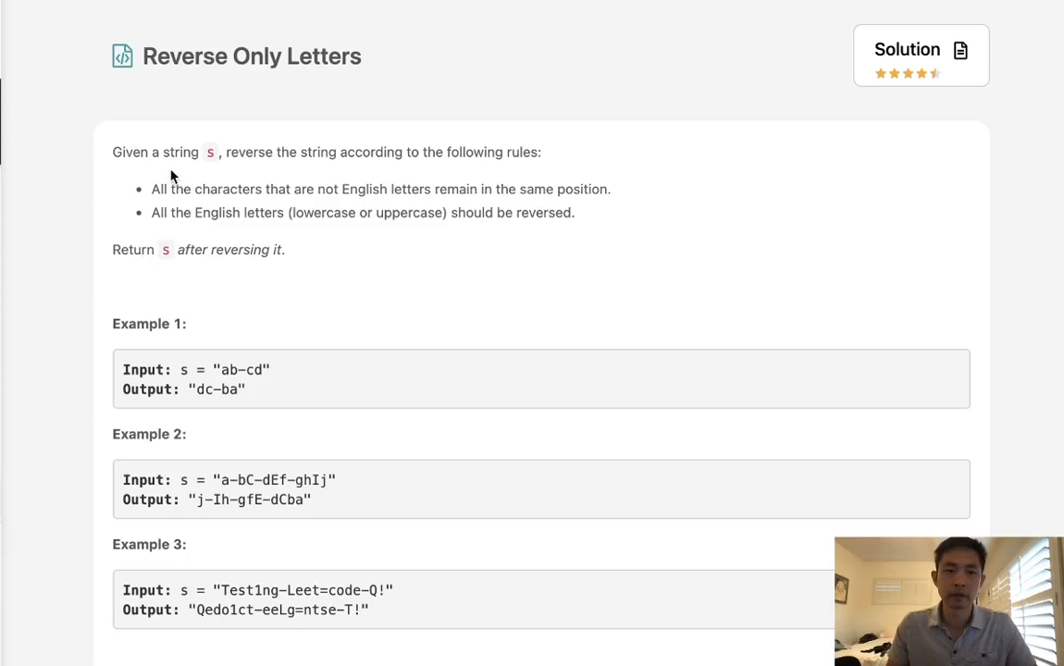
mouse_move(378, 176)
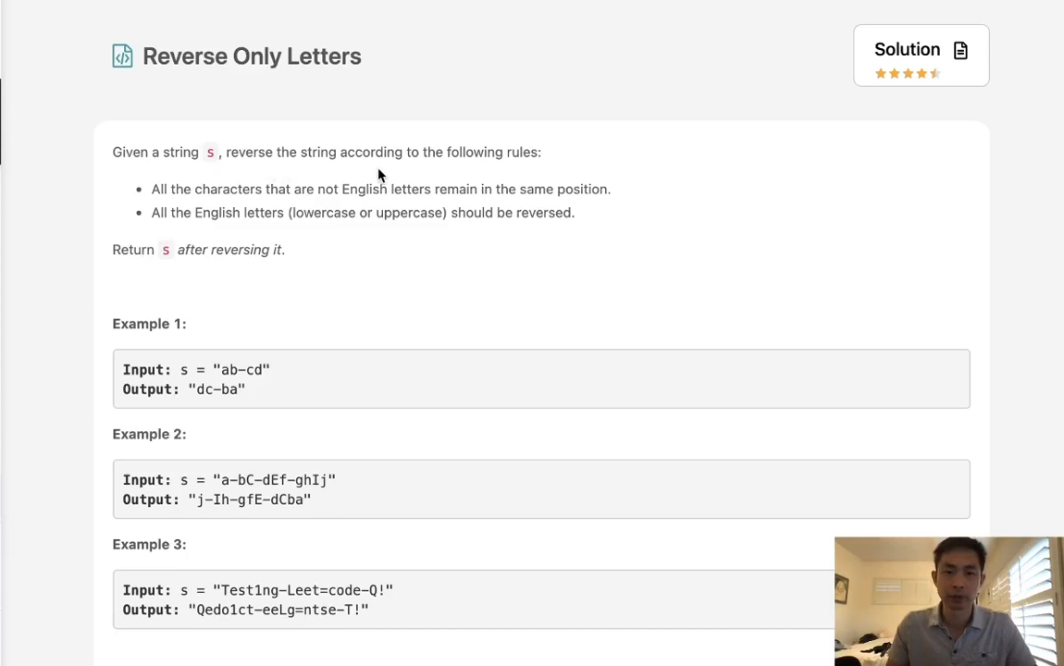
mouse_move(211, 207)
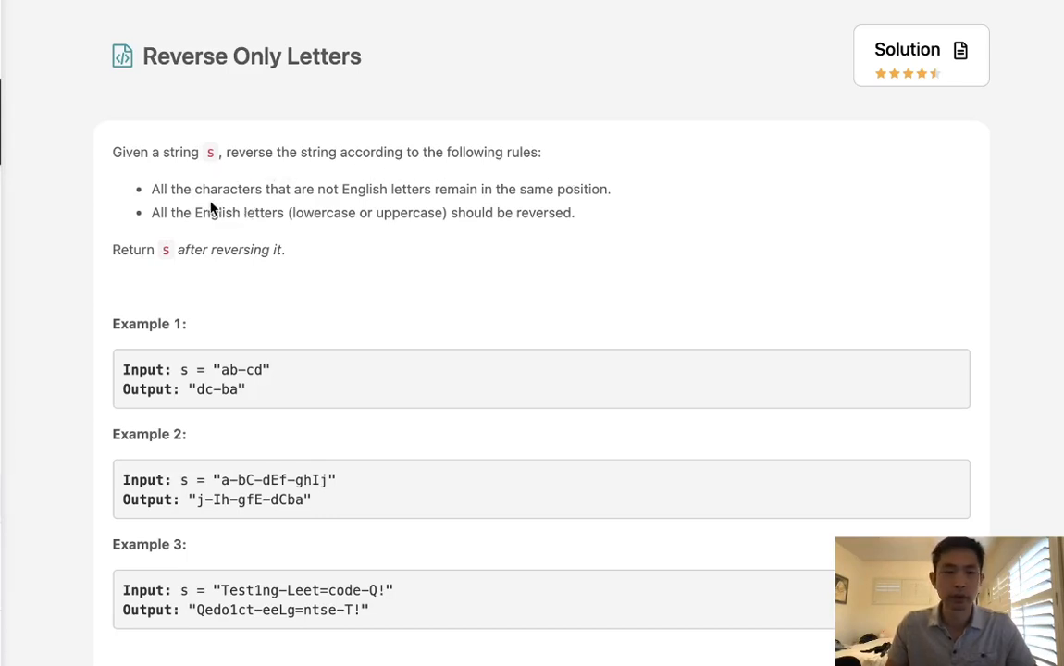
mouse_move(418, 207)
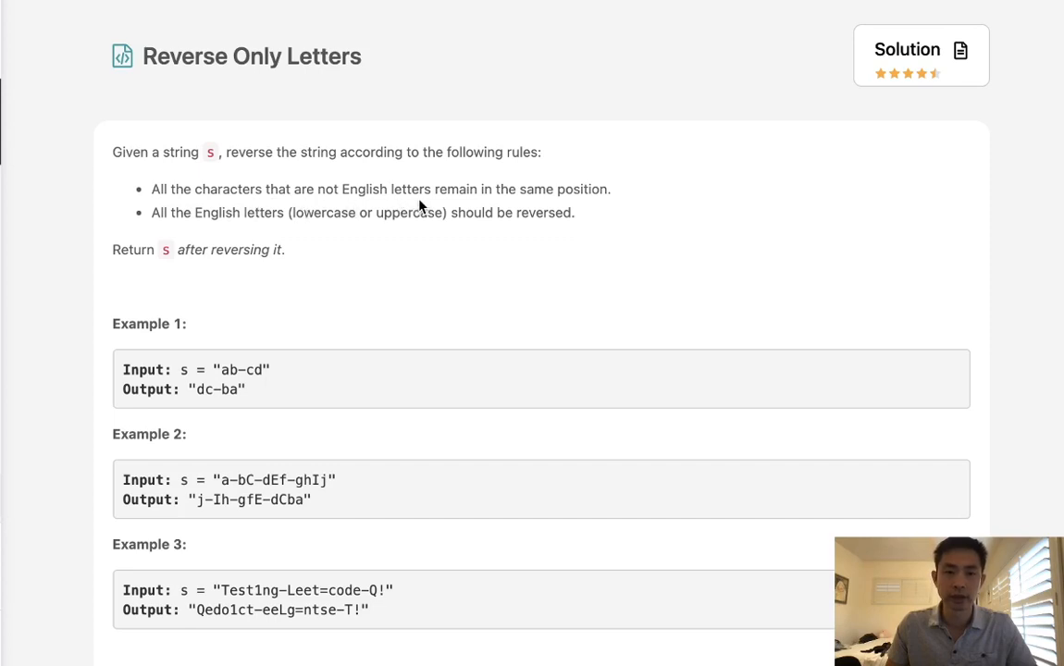
mouse_move(222, 220)
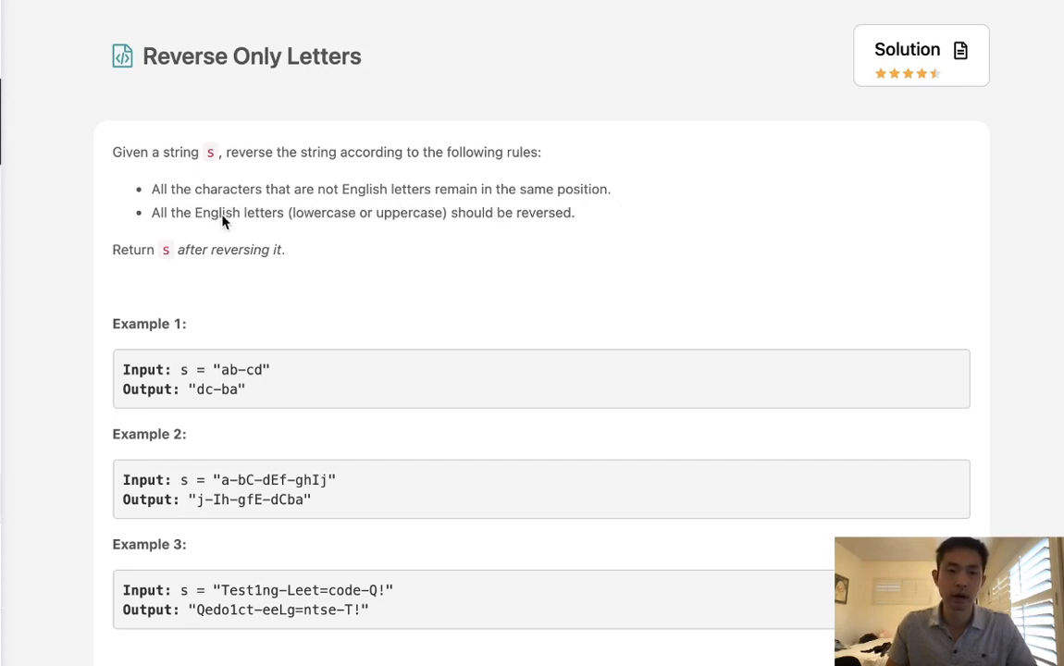
mouse_move(375, 242)
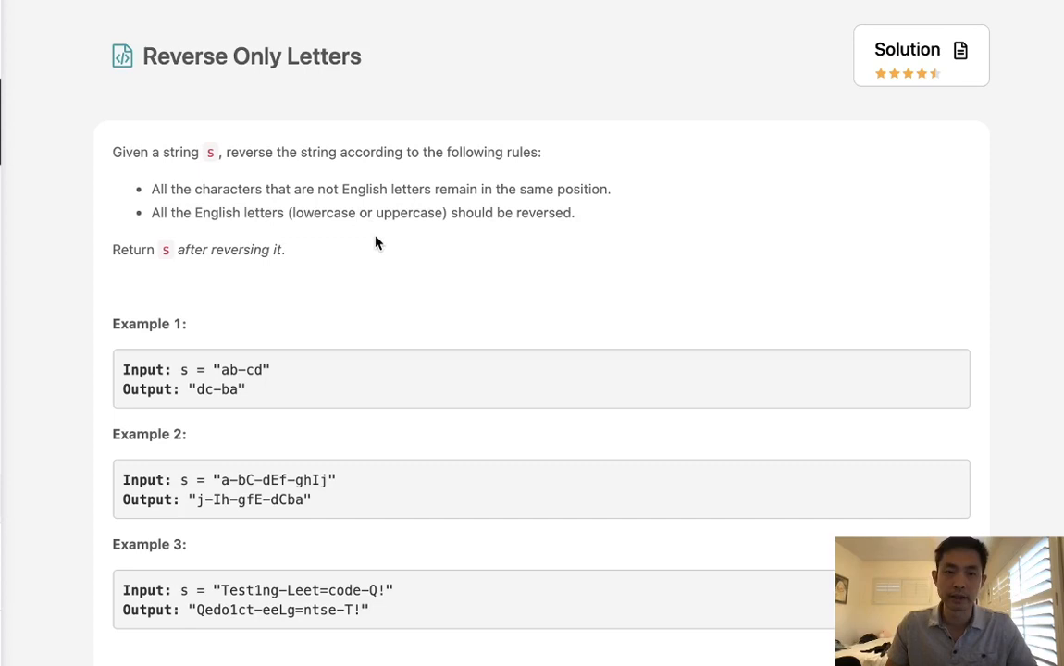
mouse_move(574, 253)
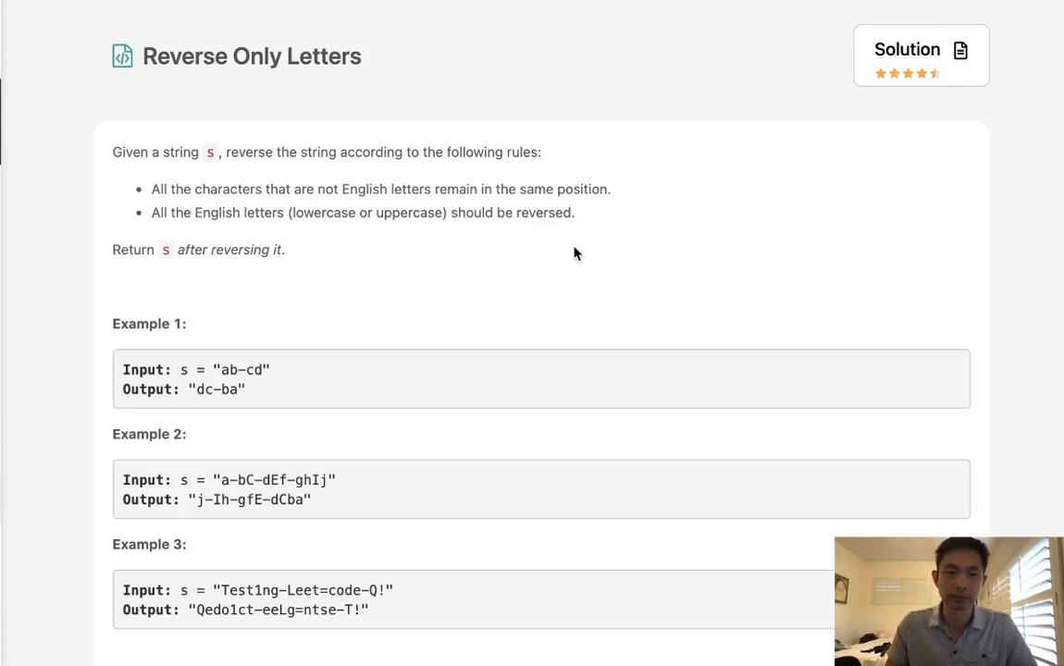
Scroll past the examples and constraints to the Python3 starter reverseOnlyLetters method
scroll("down", 3)
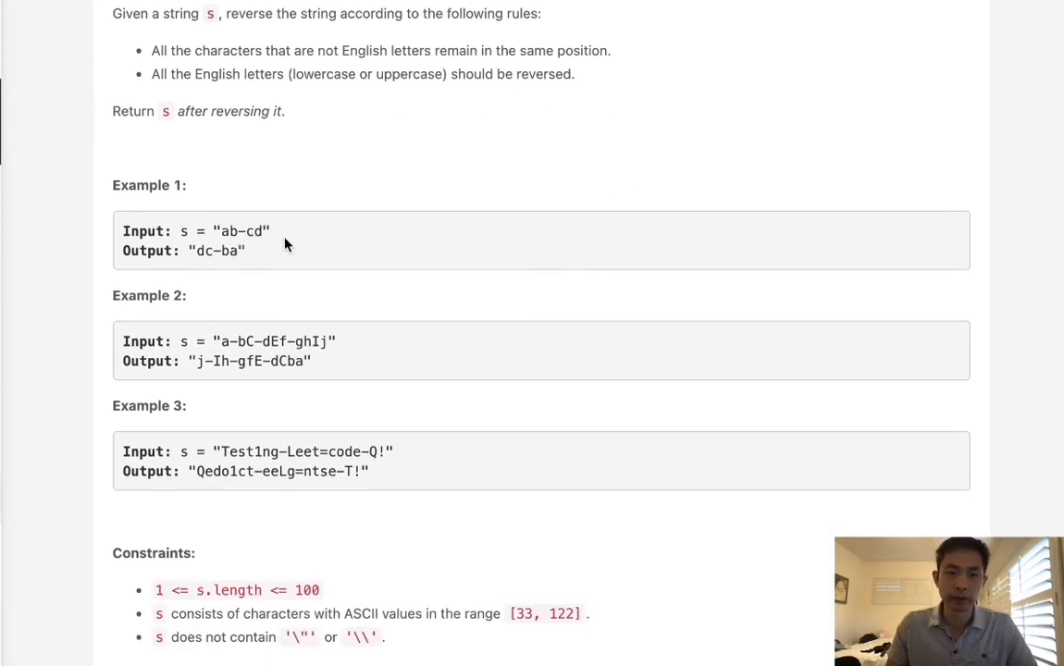
scroll("down", 3)
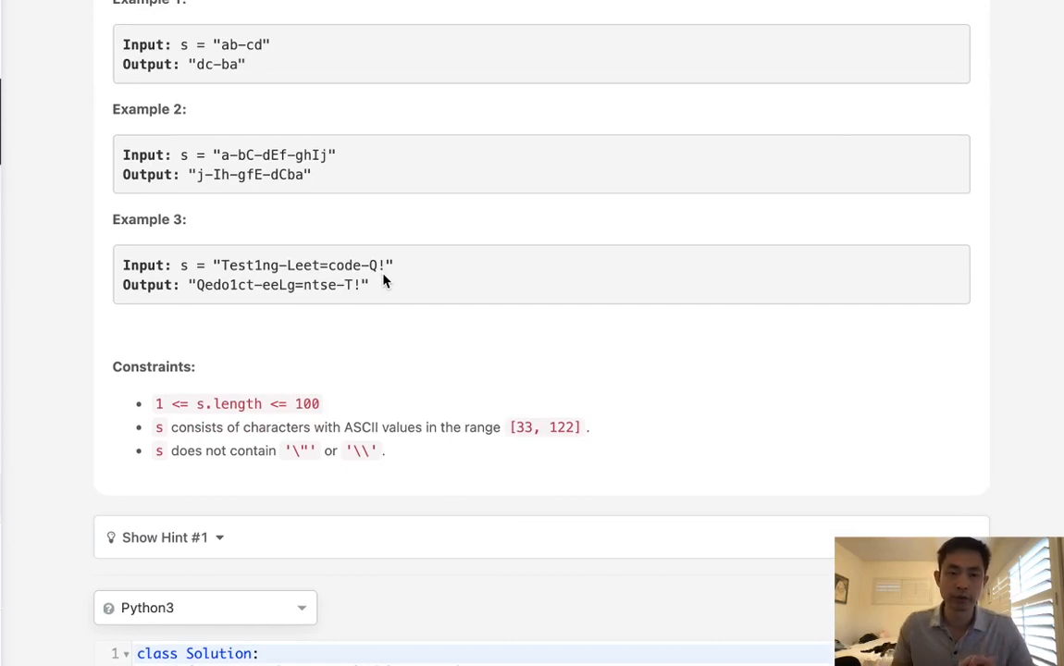
mouse_move(263, 54)
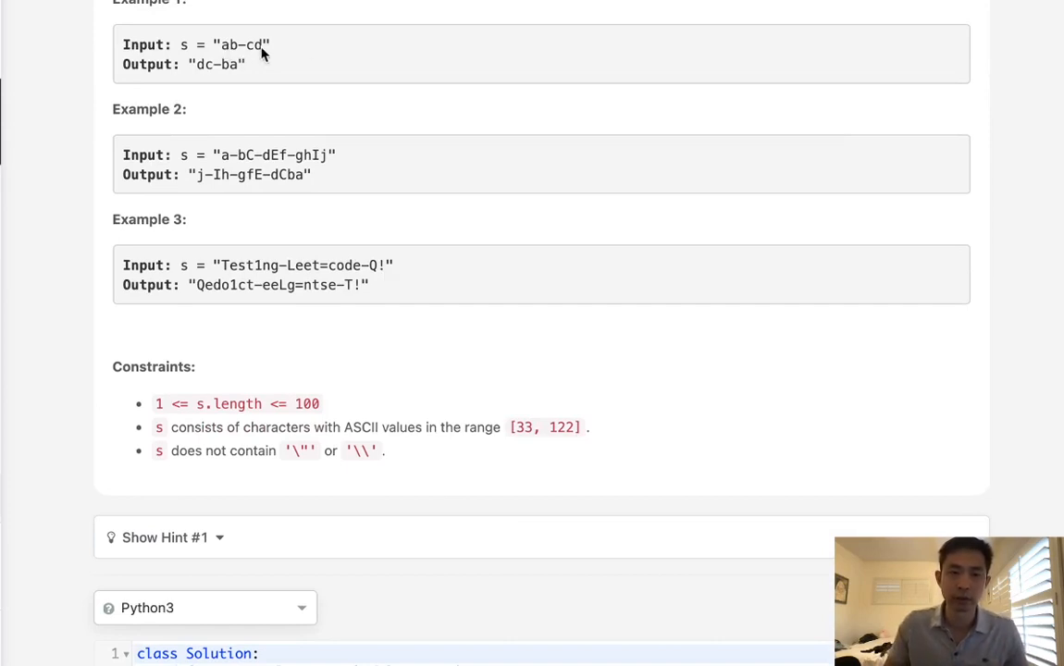
mouse_move(233, 66)
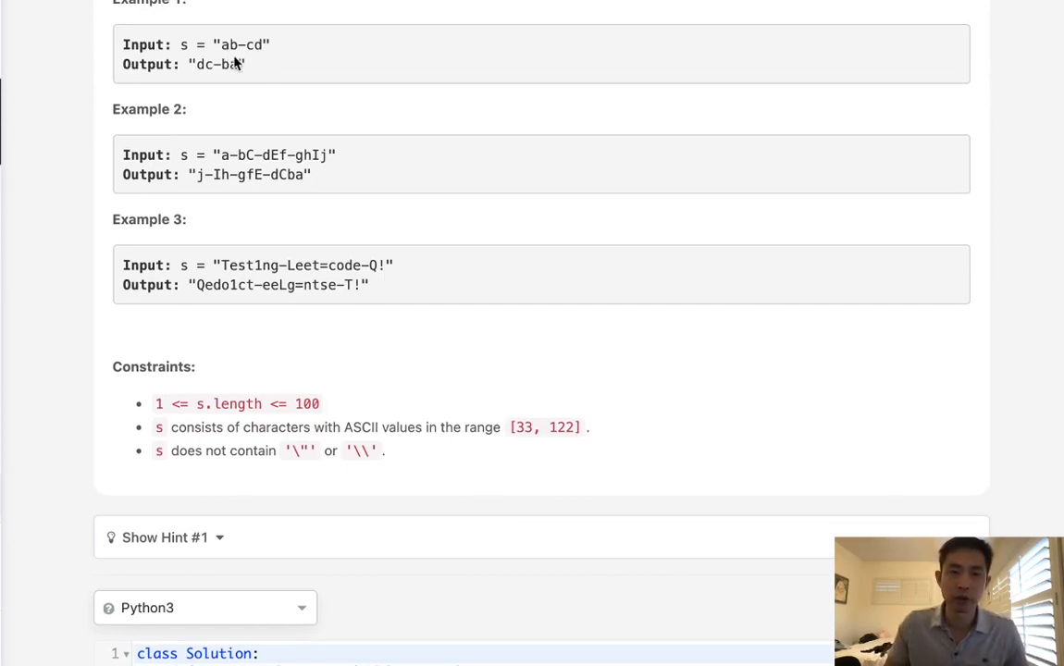
mouse_move(239, 52)
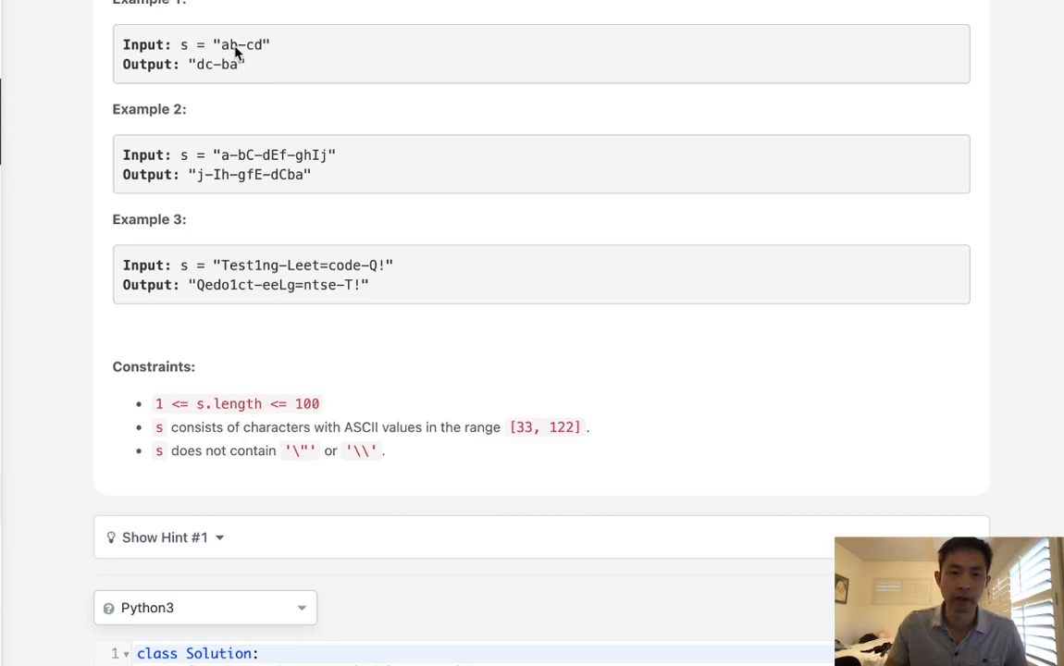
mouse_move(249, 57)
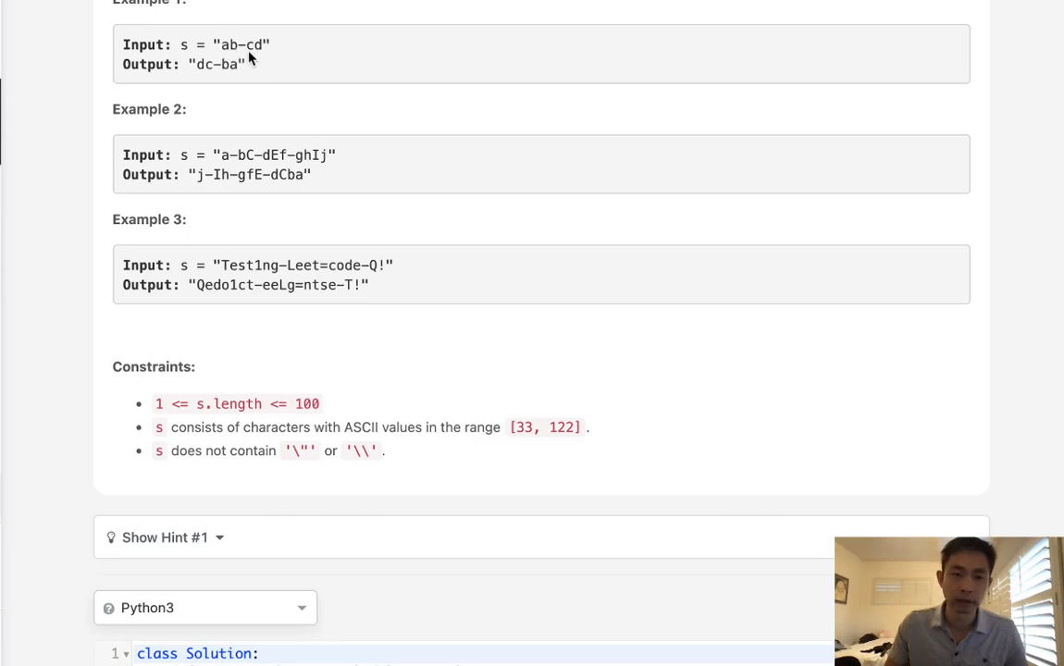
scroll("up", 3)
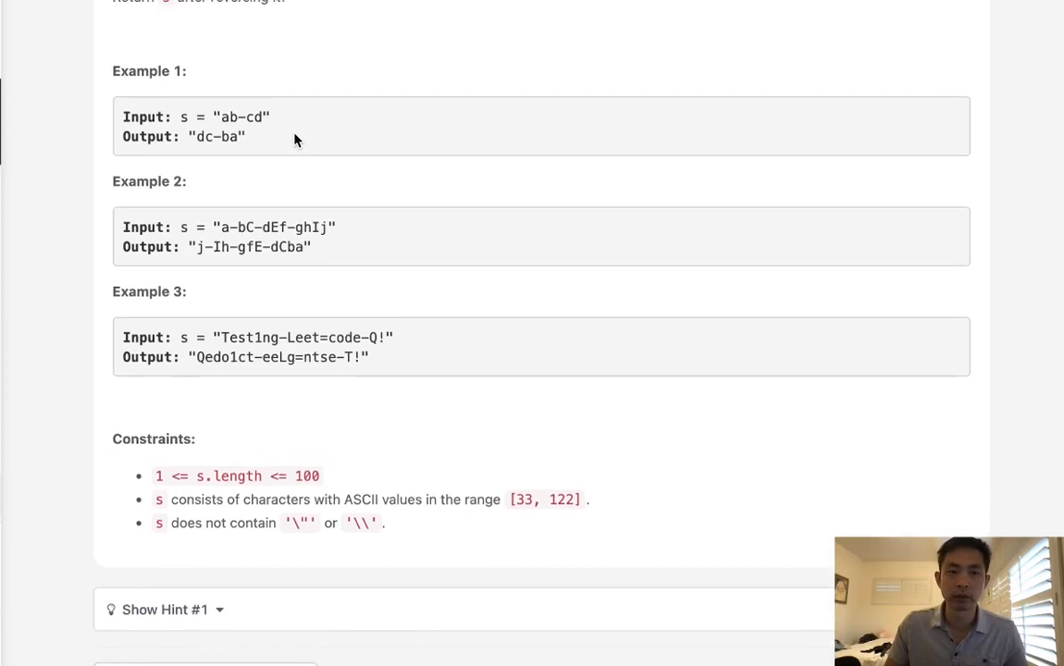
scroll("up", 3)
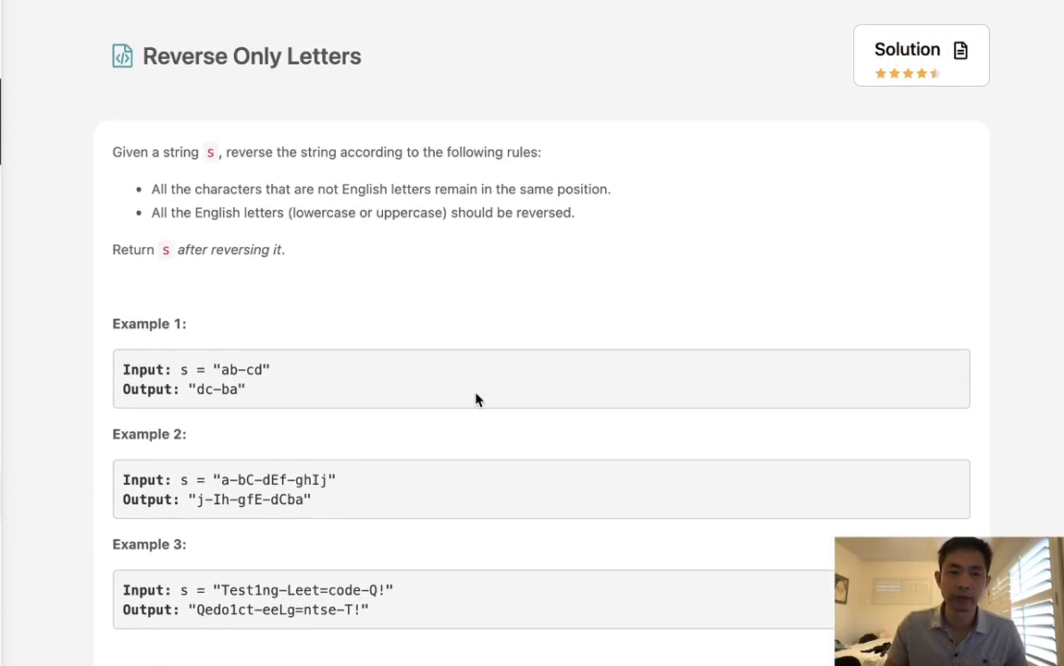
scroll("down", 3)
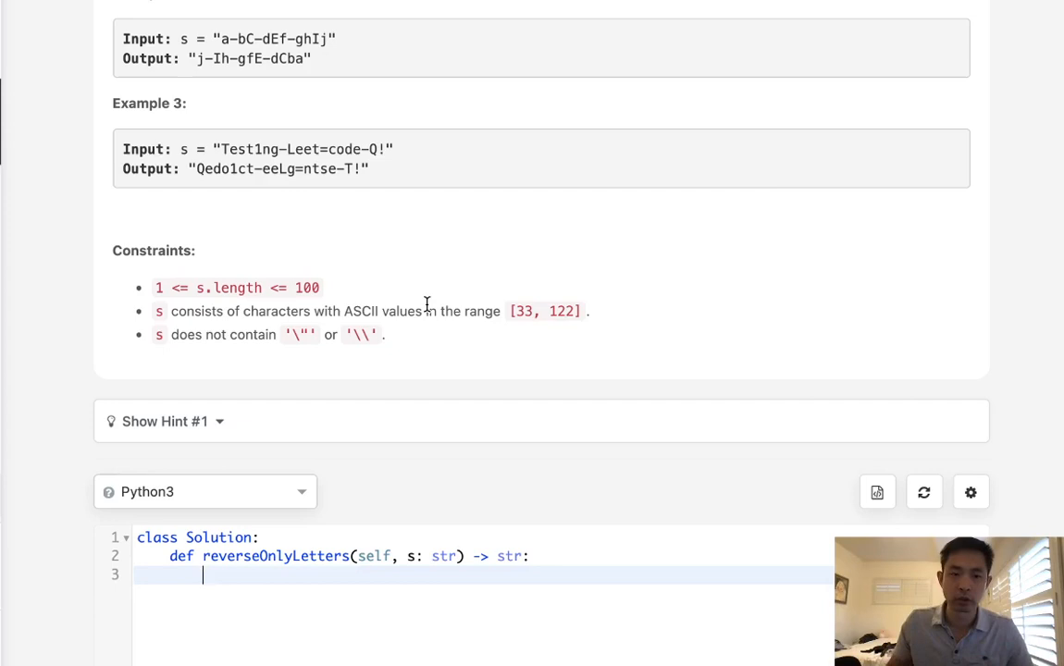
Initialize pointers l,r = 0,len(s), convert s to a list, and start the while loop
scroll("down", 3)
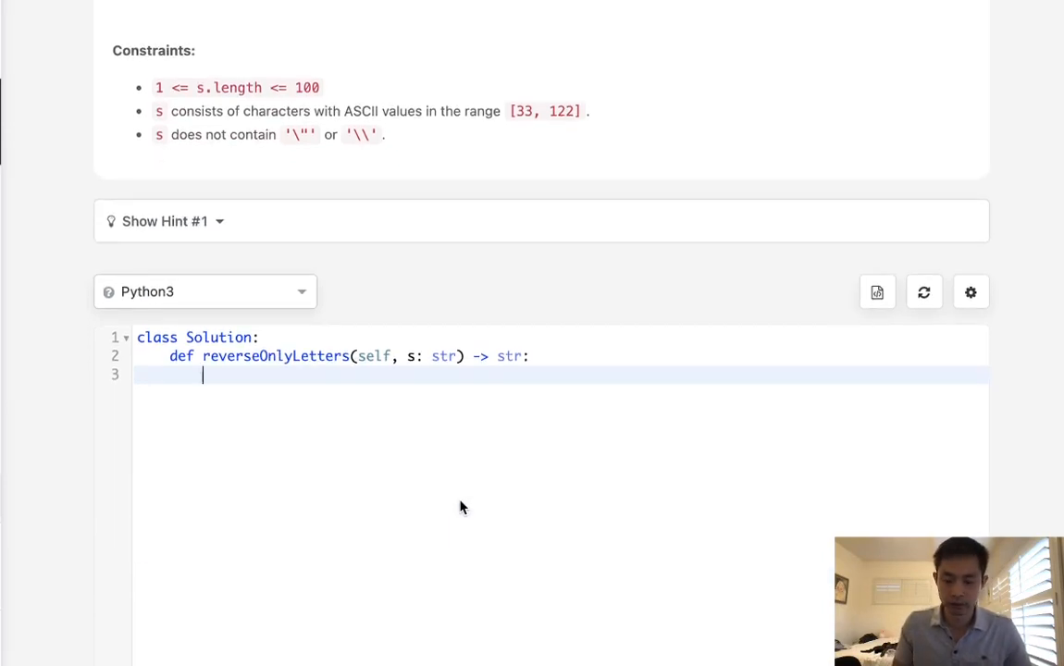
type("l,r =")
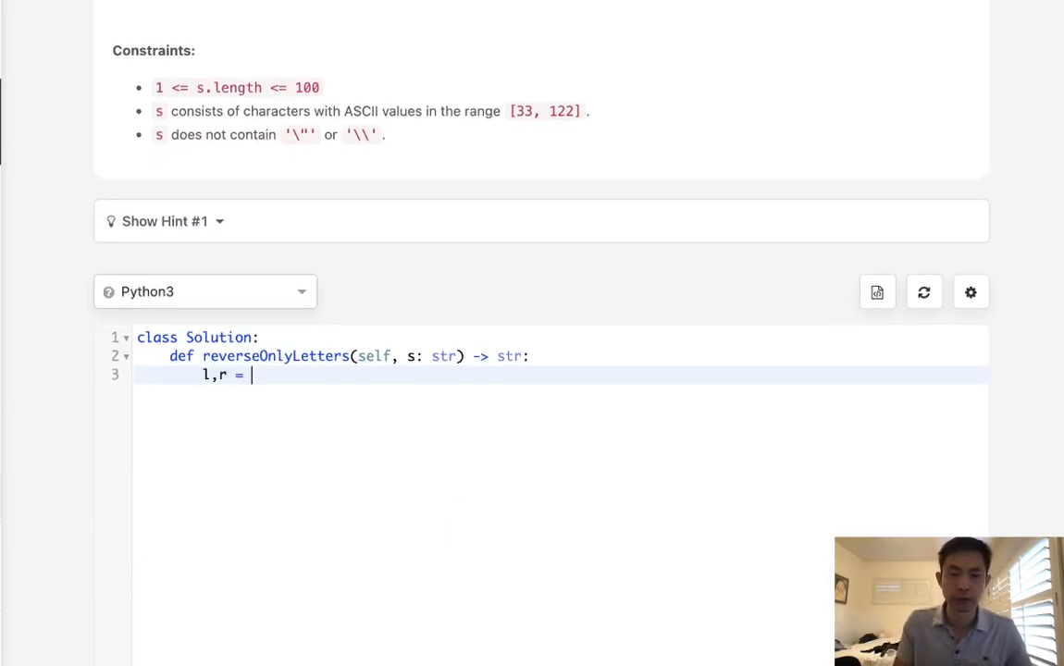
type("0,len(s)")
type("s = list")
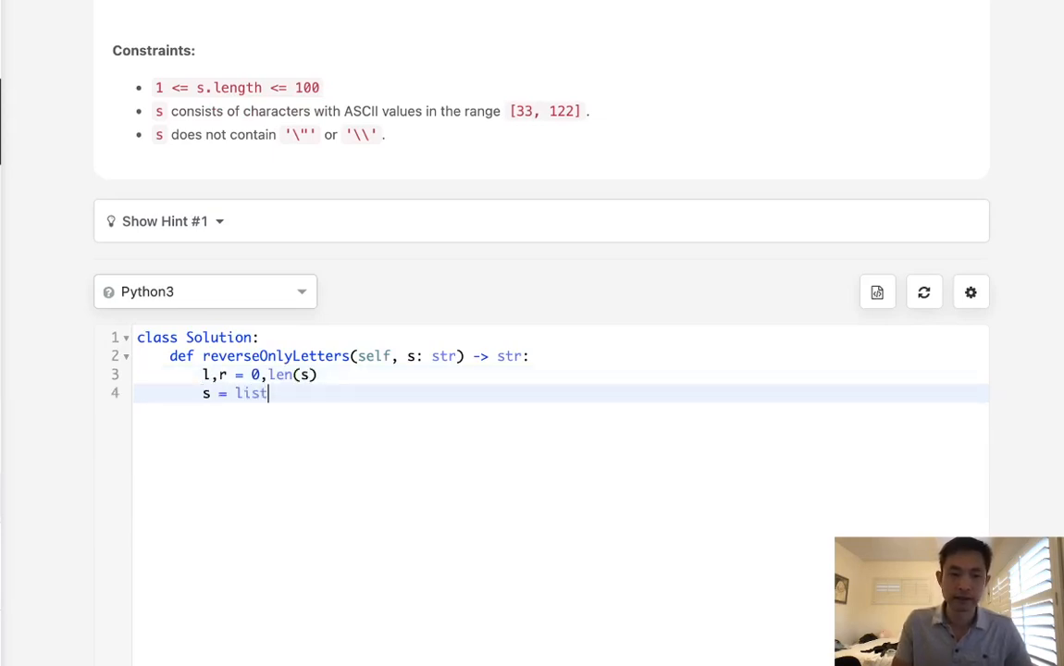
type("(s)")
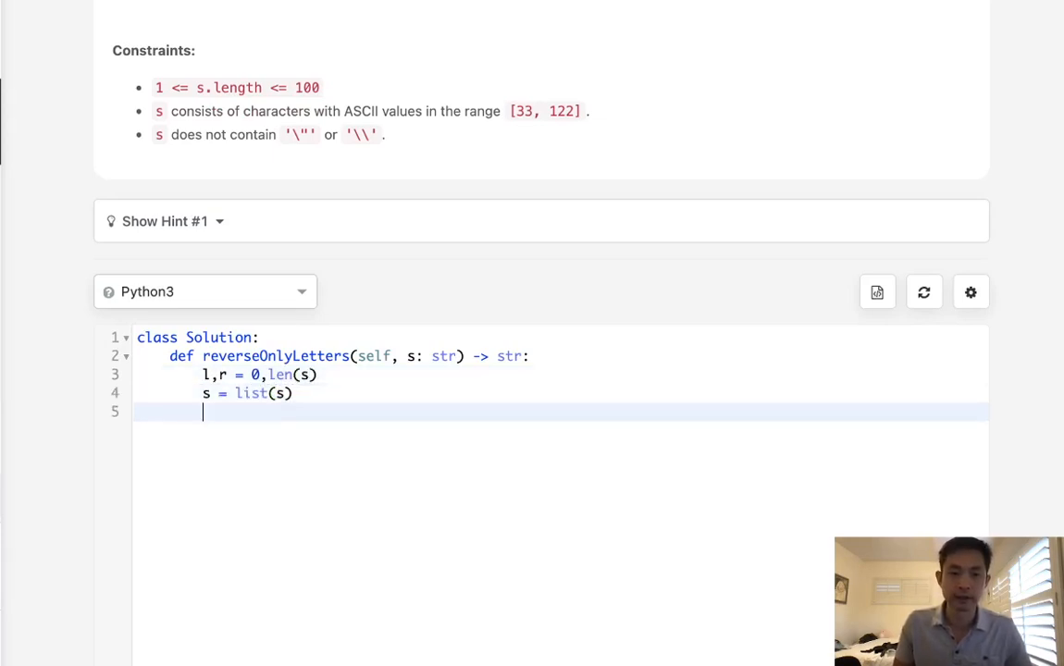
type("while l<r:")
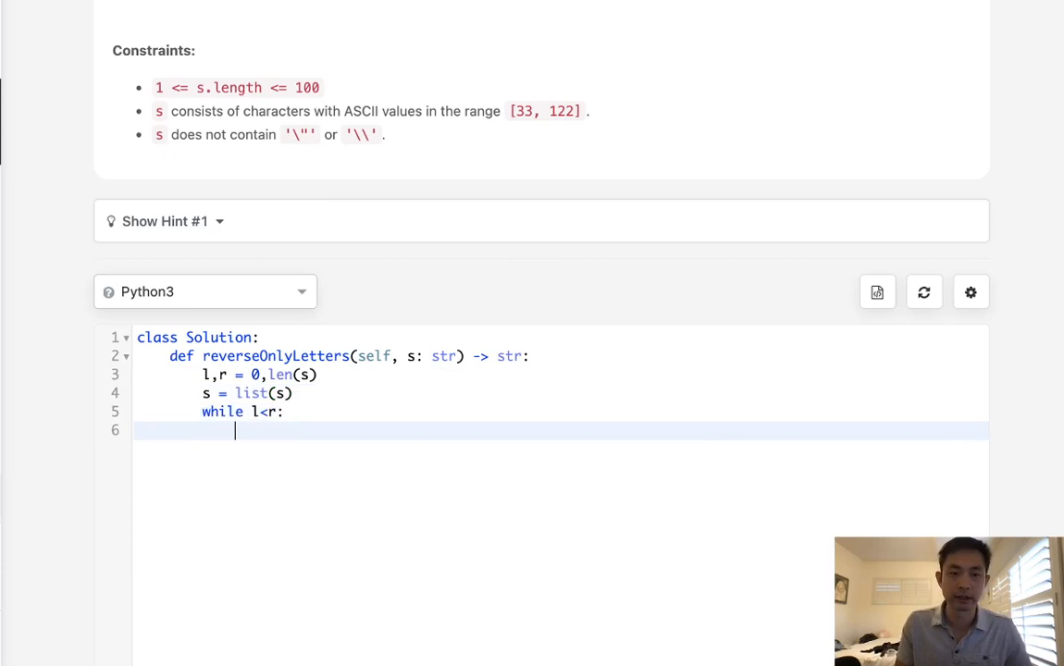
Write the swap line s[l],s[r]=s[r],s[l] inside the loop
type("s[]")
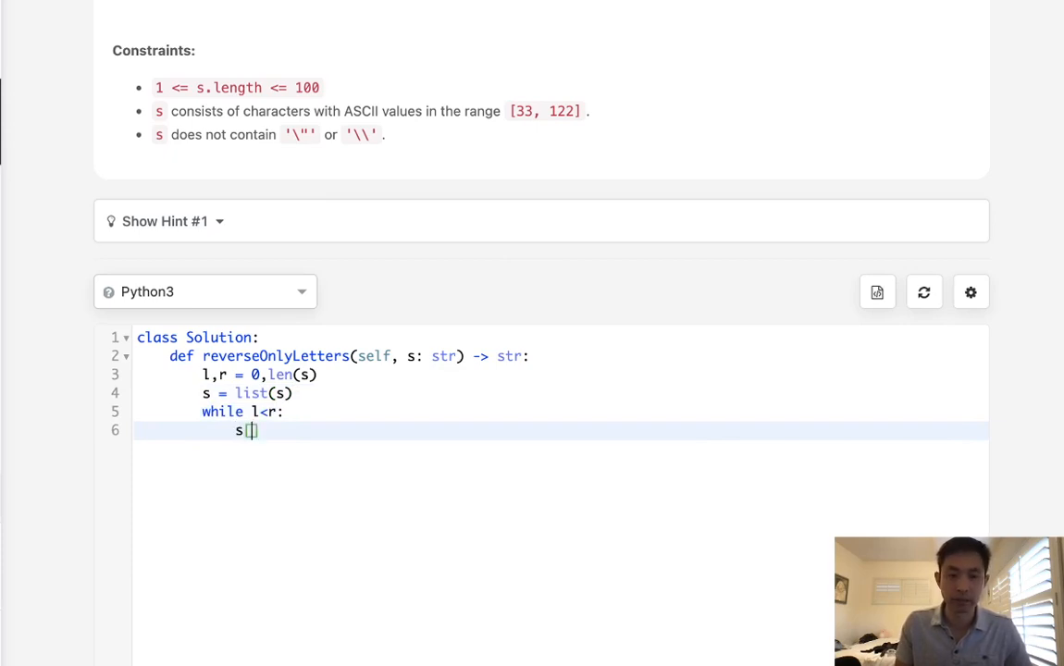
type("l],")
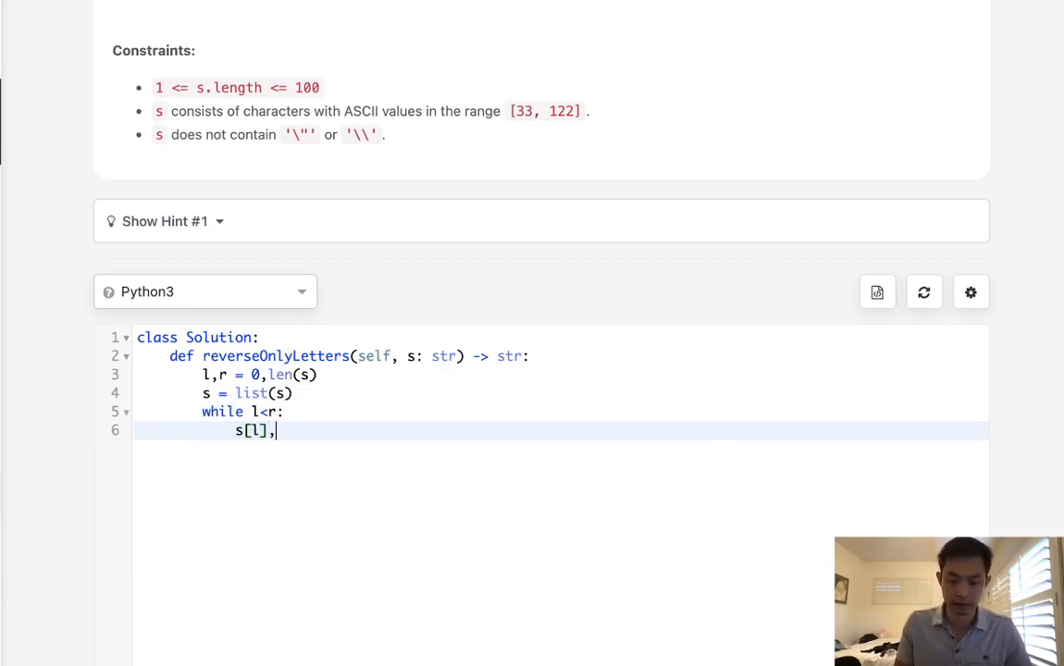
type("s[r]=s")
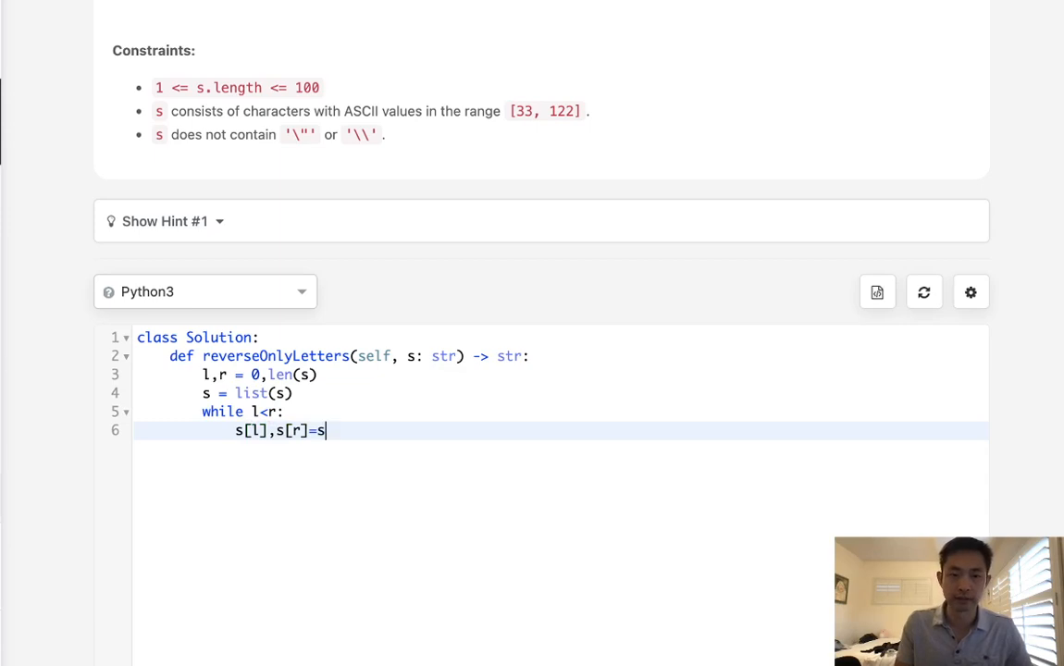
type("[r]")
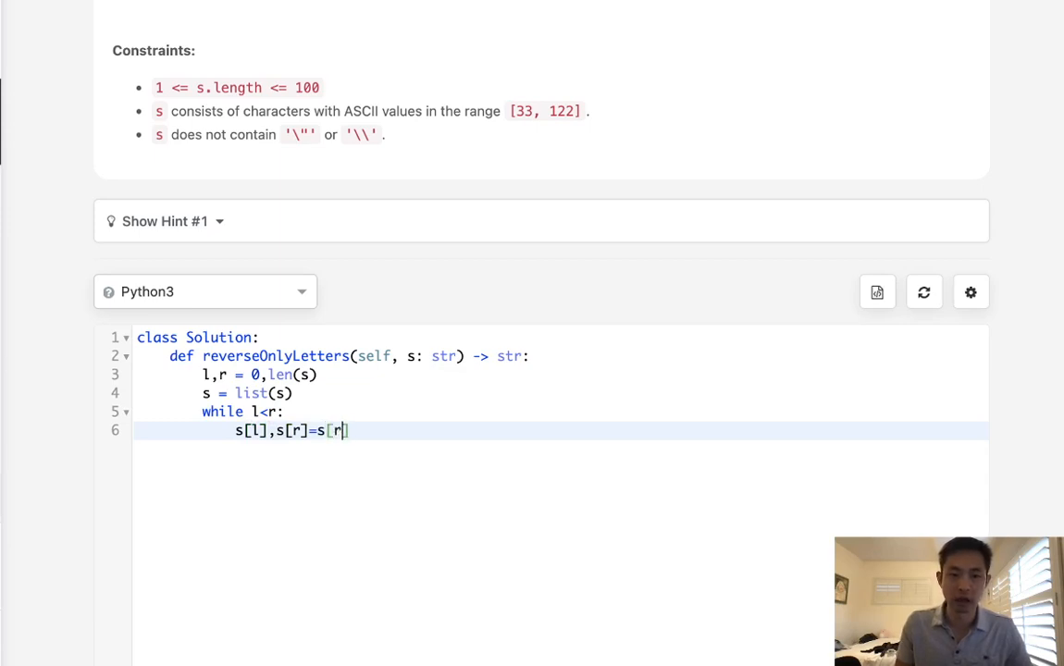
type(",s[l]")
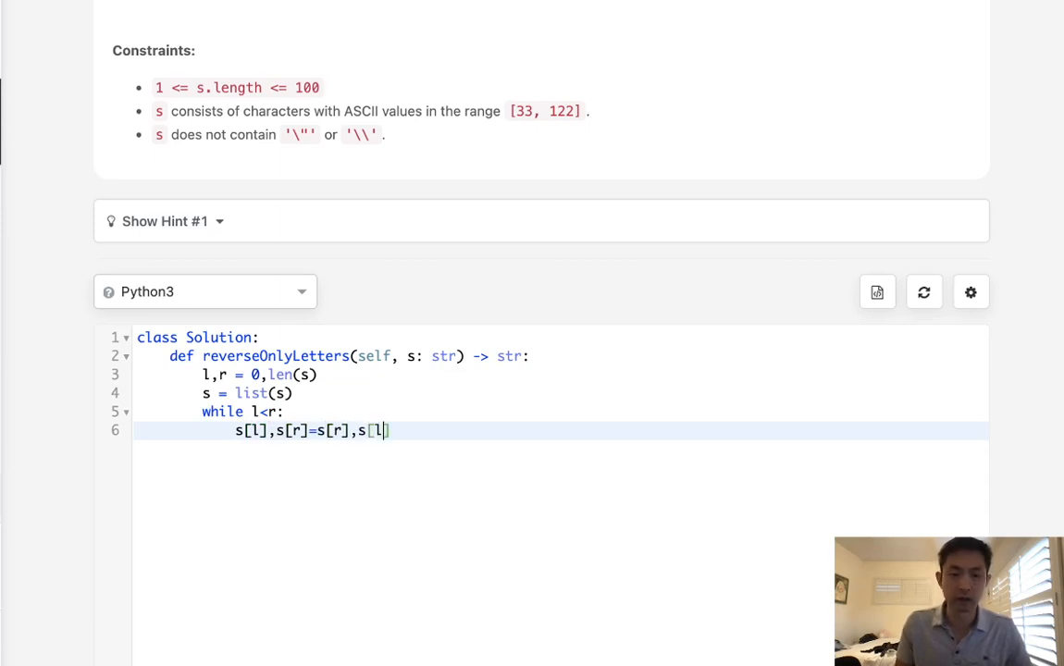
type("]")
type("l+=1")
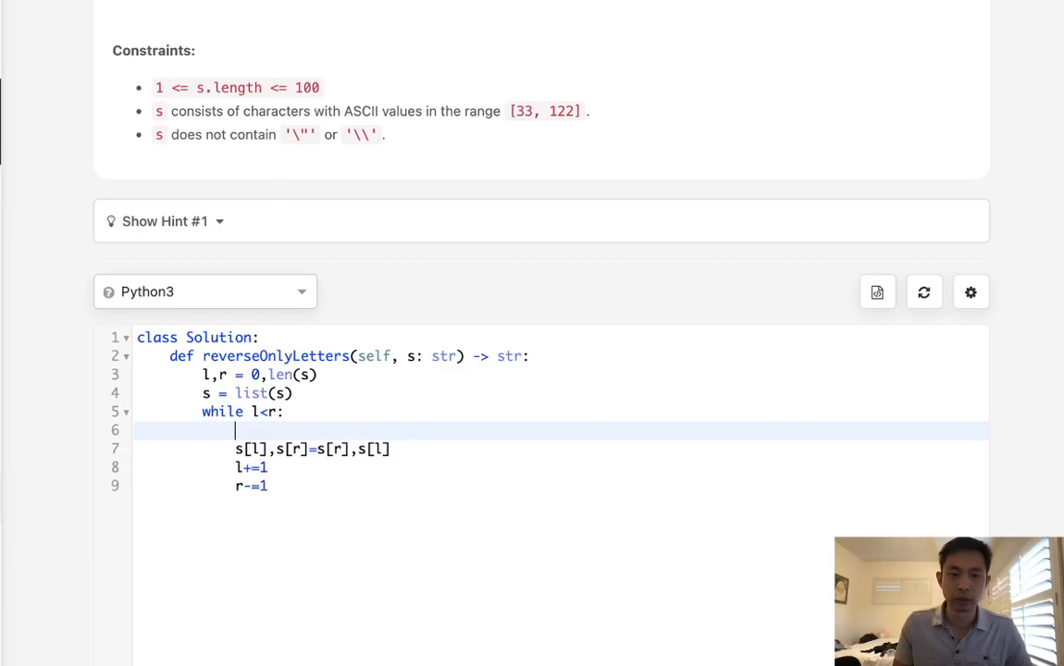
Write 'while not s[l].isalpha() and l<r: l+=1' and the matching r loop with r-=1
type("whi")
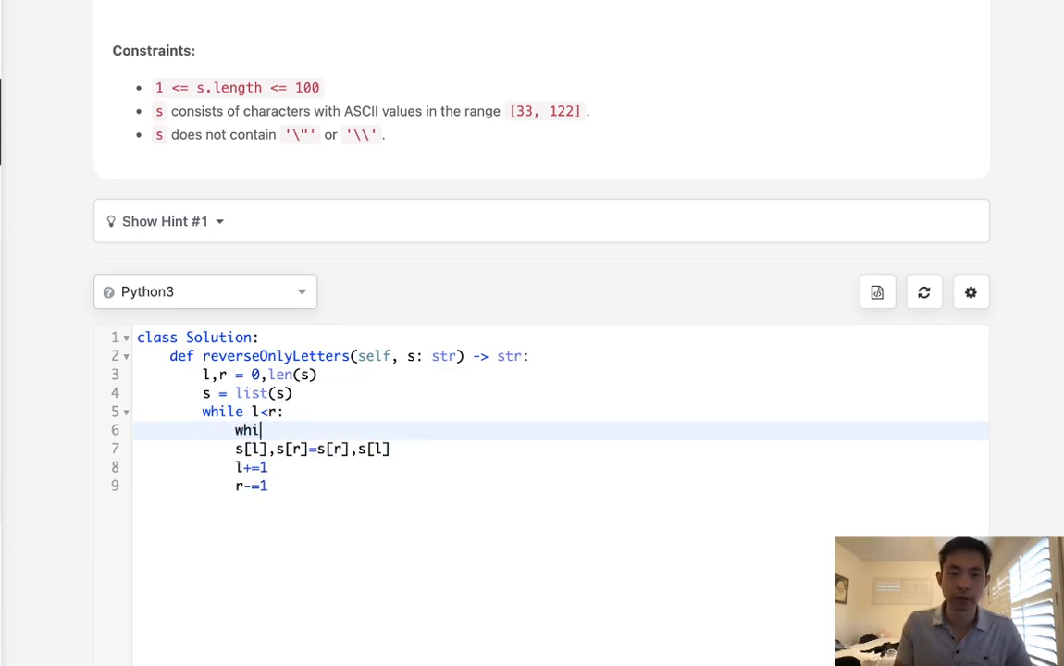
type("le")
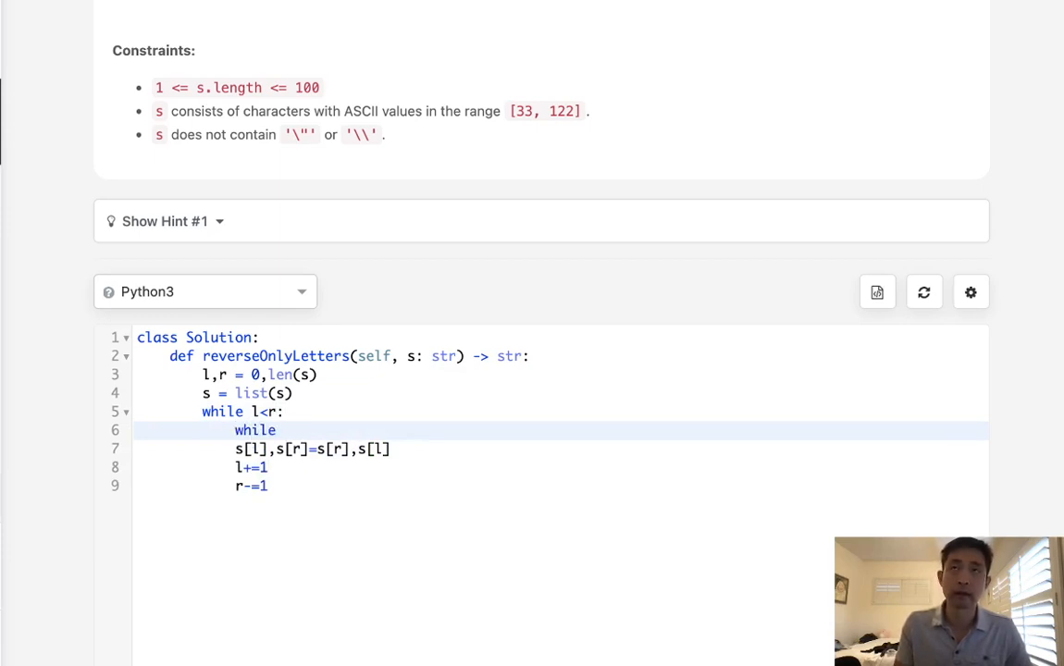
type("s[l].")
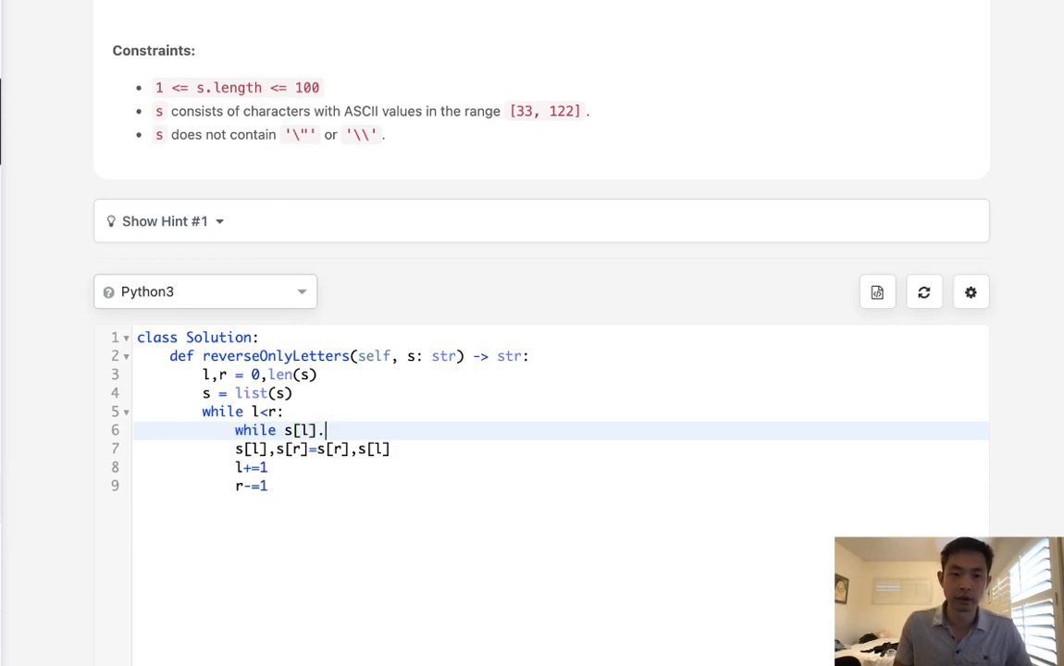
type("isalp")
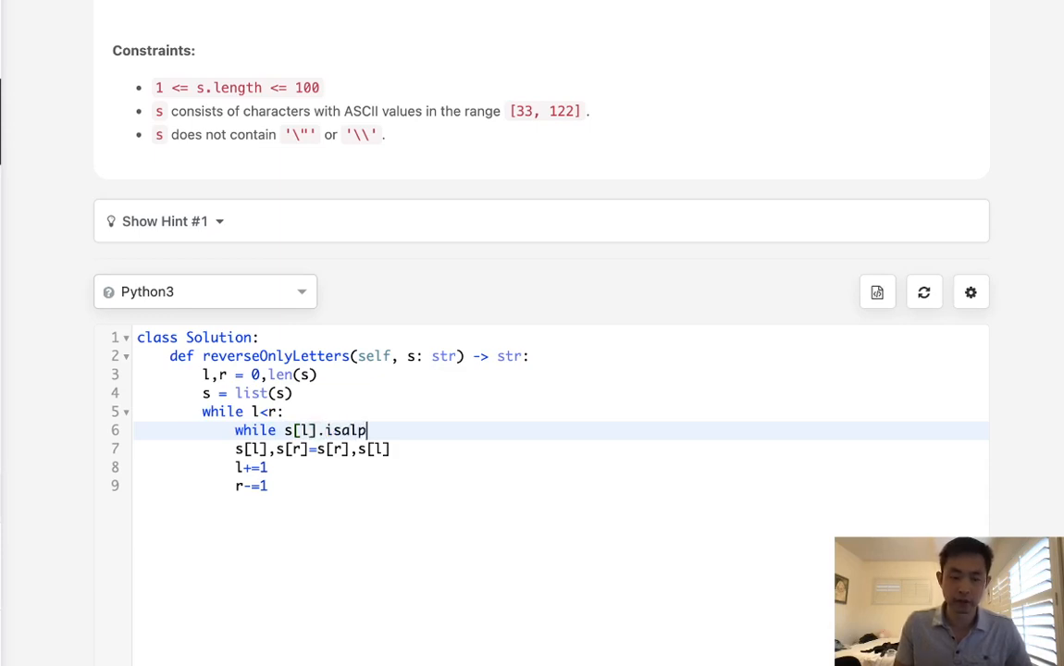
type("ha()")
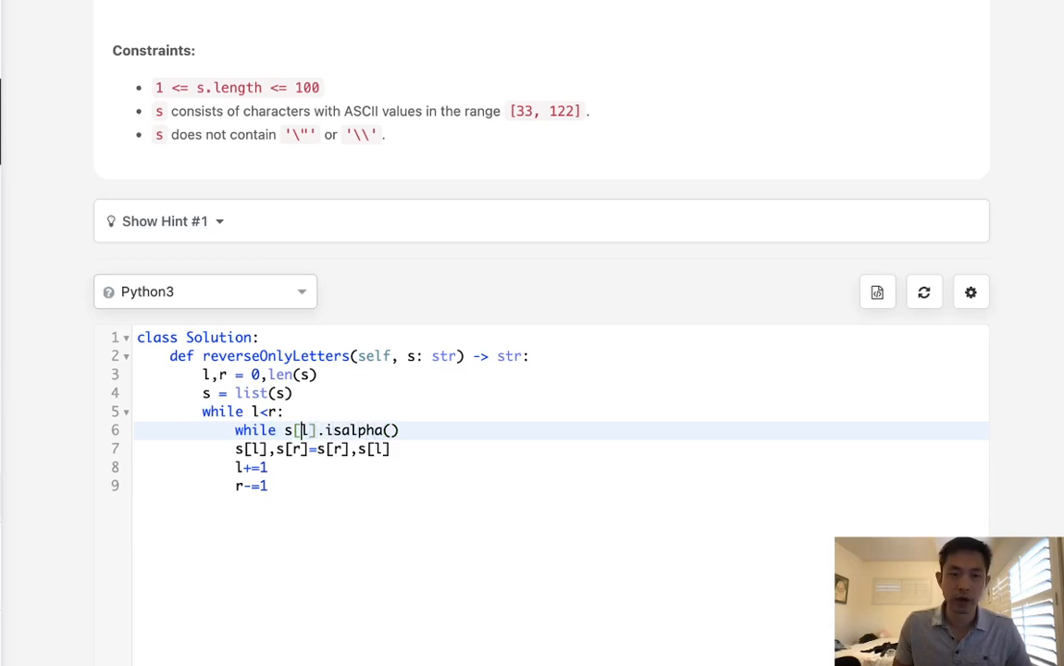
type("not")
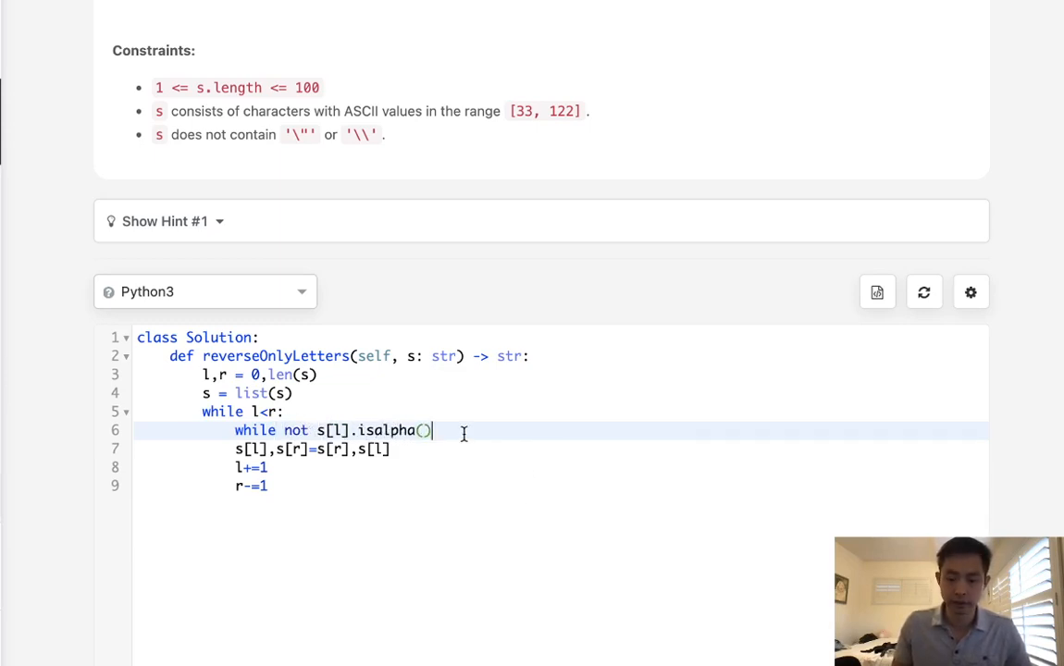
type(":")
type("l+=1")
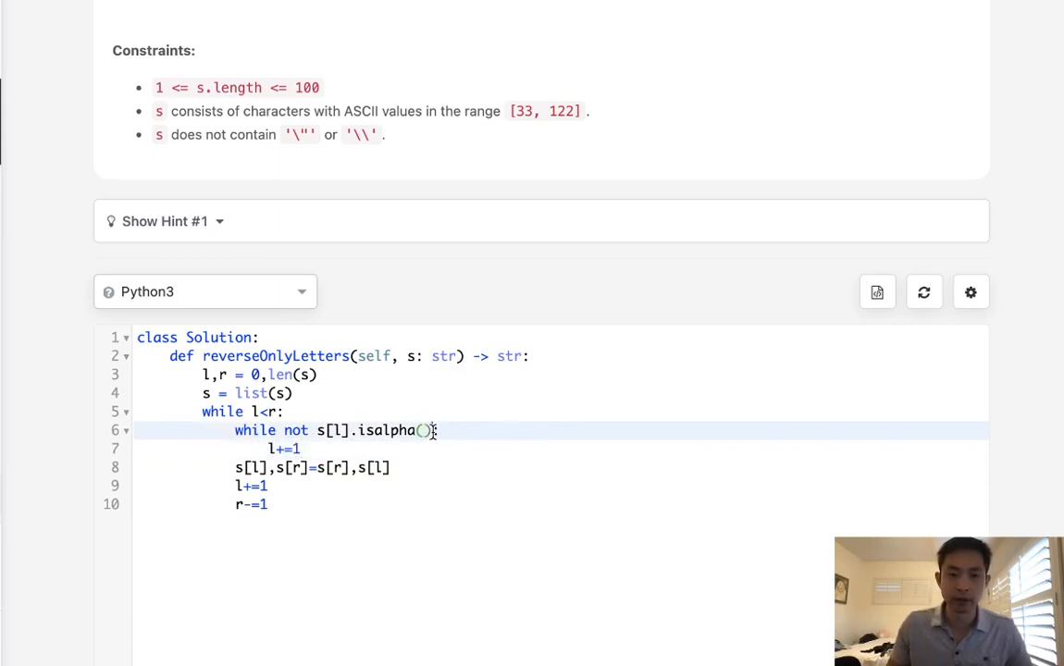
type("and l<")
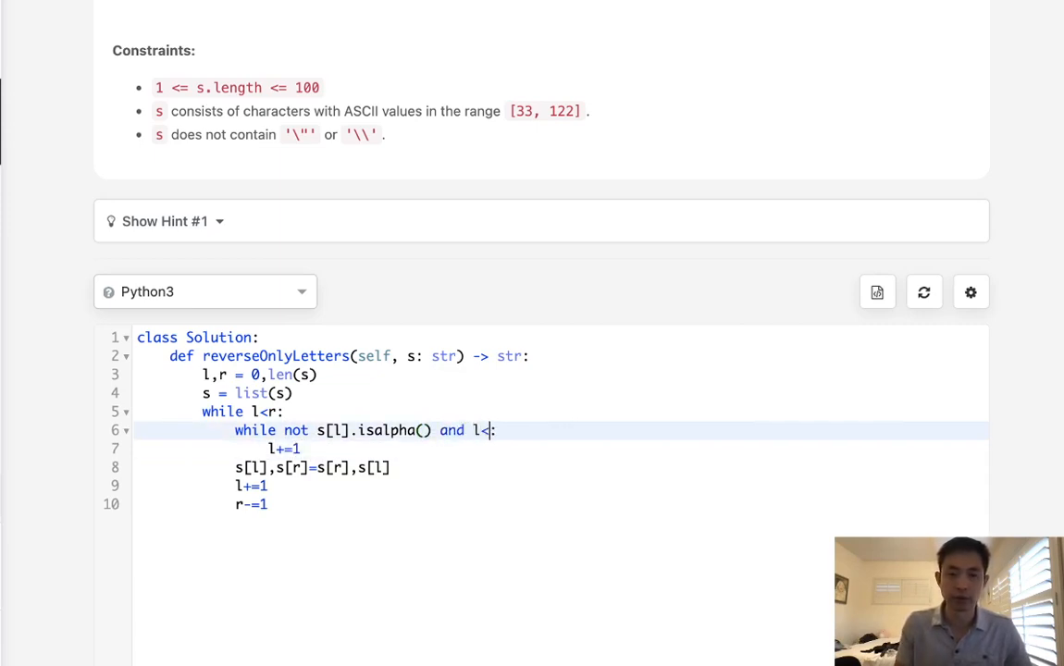
type("r:")
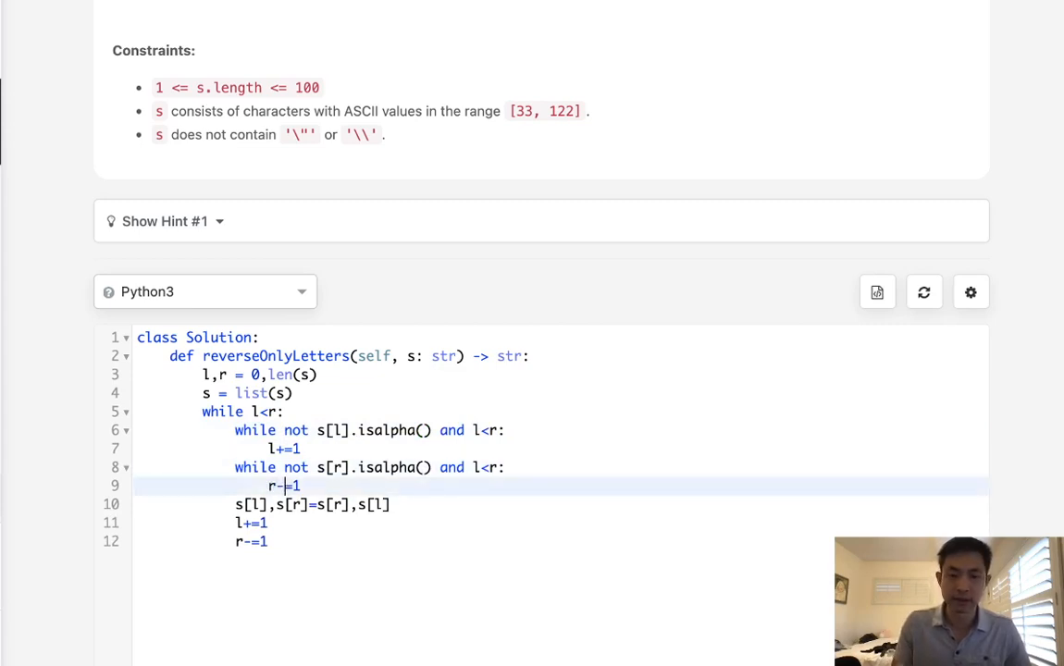
type("r")
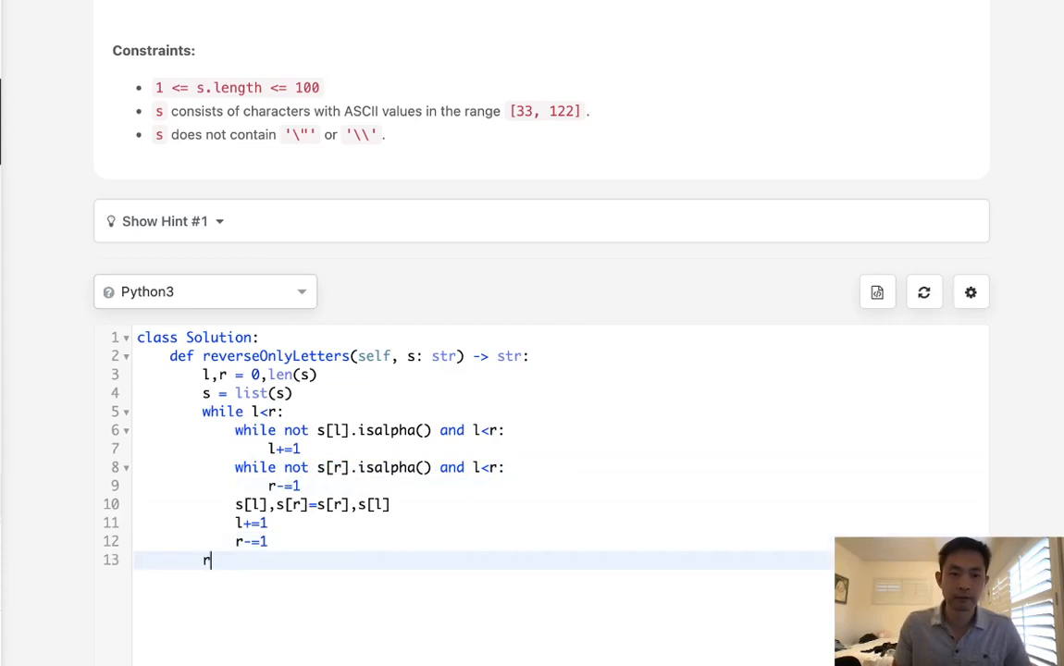
End the method with return "".join(s)
type("eturn")
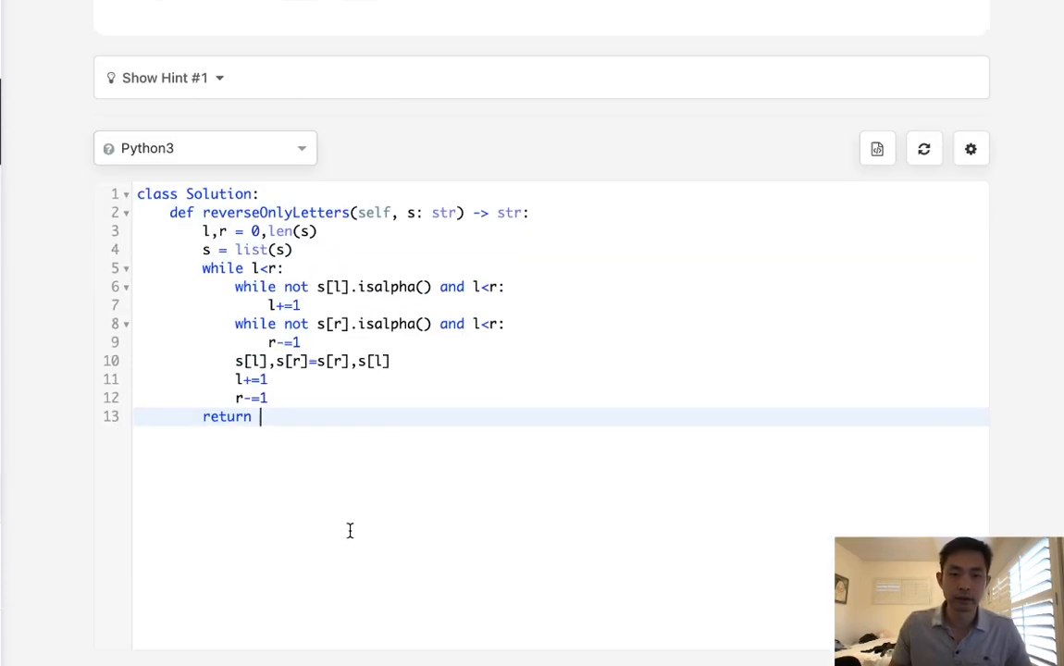
type("\"\"")
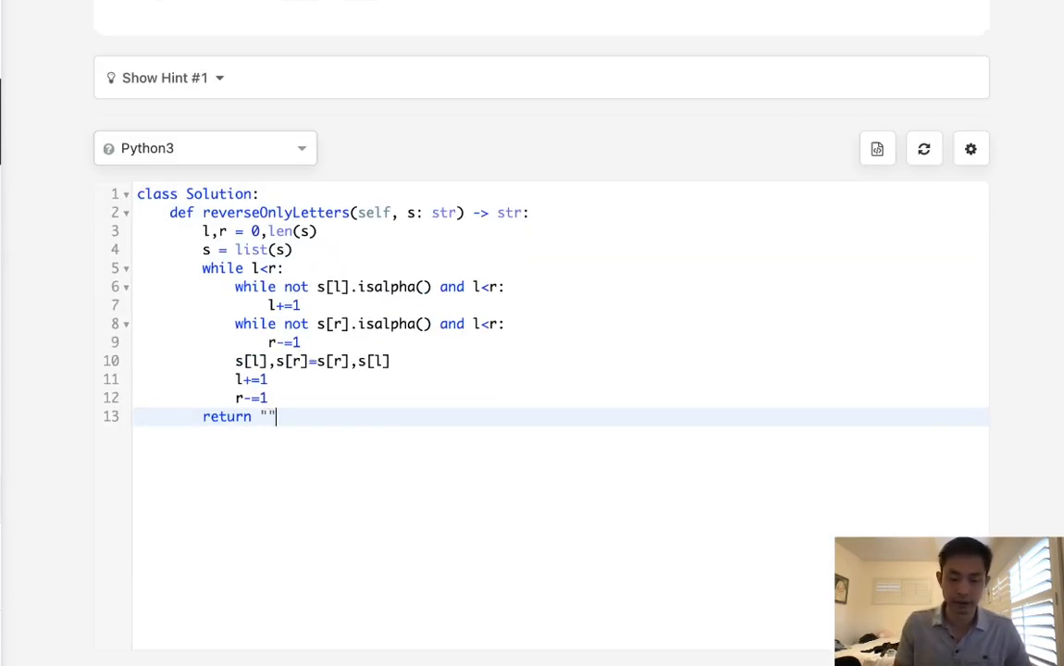
type(".")
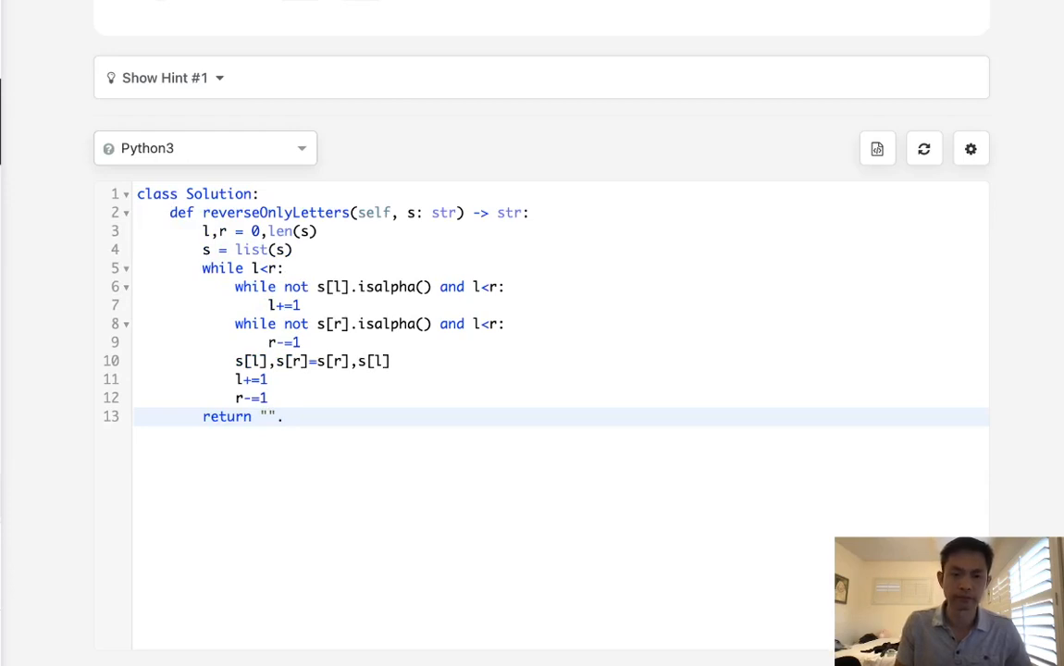
type("join(s)")
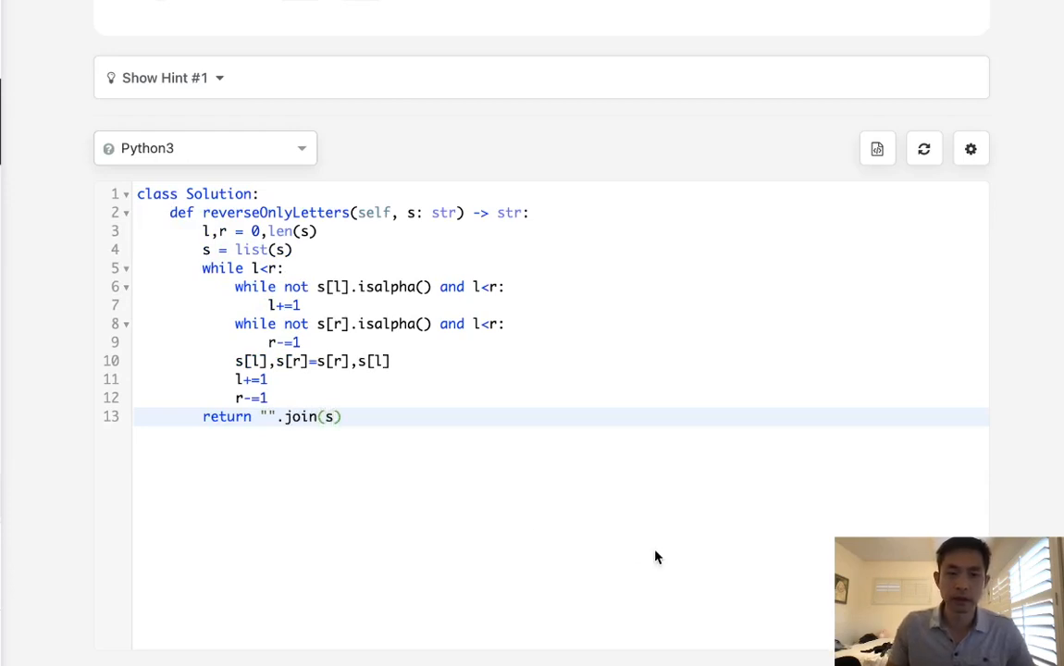
Run the code on "ab-cd" and read the IndexError: list index out of range traceback
left_click(840, 359)
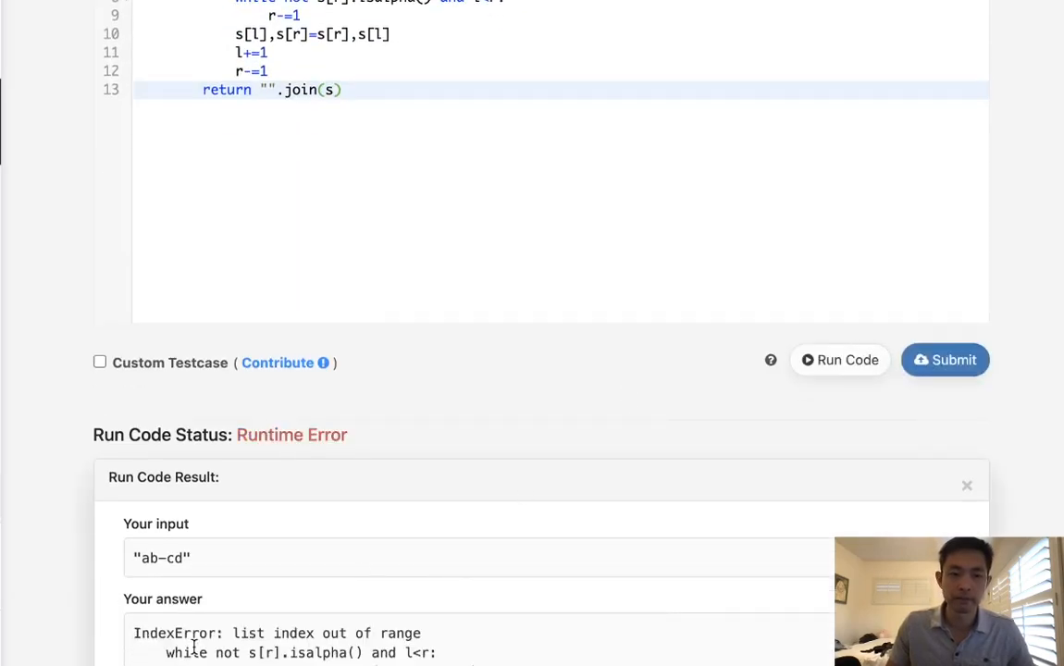
scroll("up", 3)
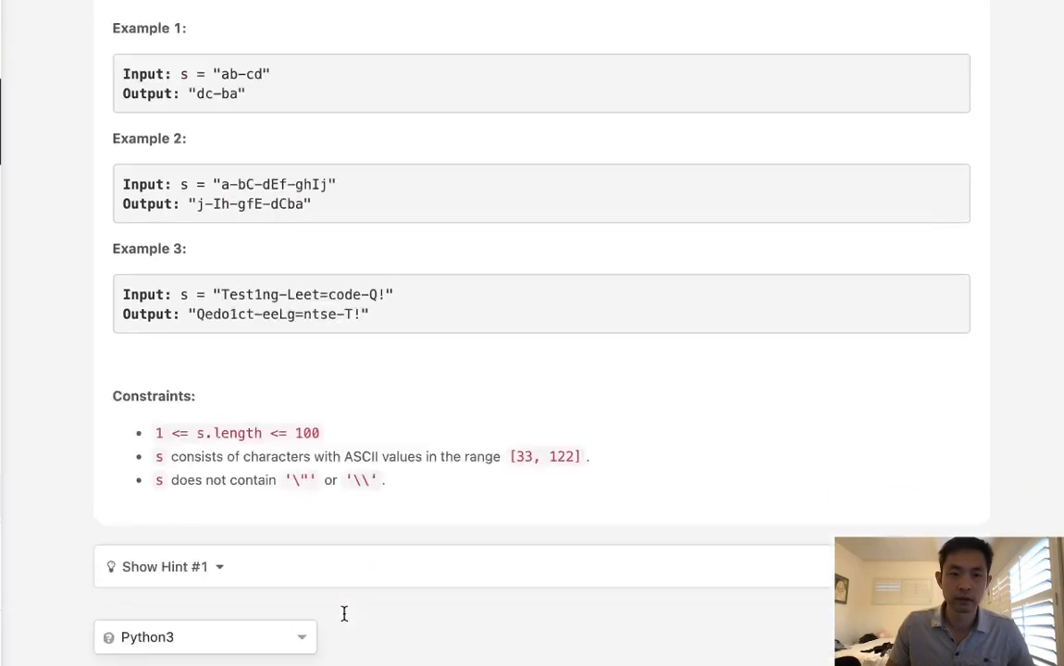
left_click(840, 170)
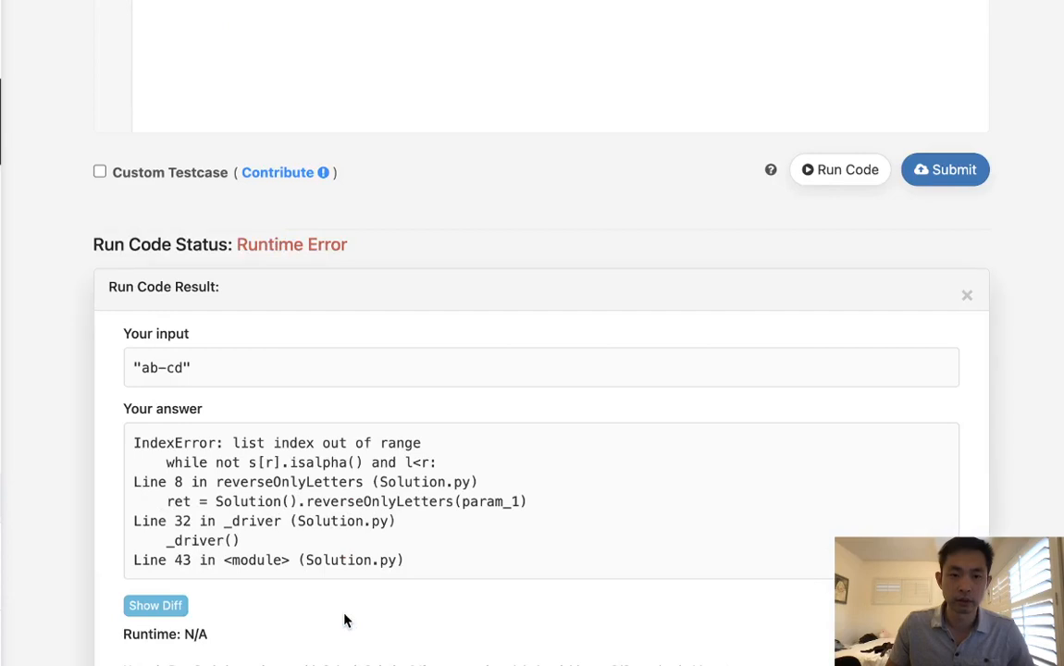
scroll("up", 3)
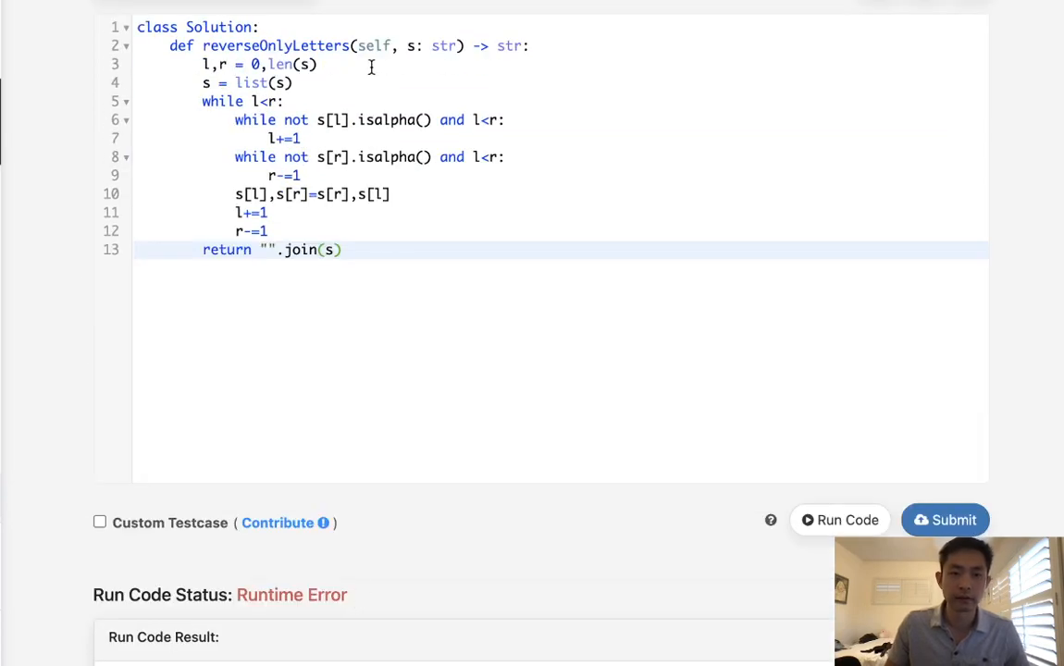
Change r to len(s)-1 and rerun so "ab-cd" outputs the expected "dc-ba"
type("-1")
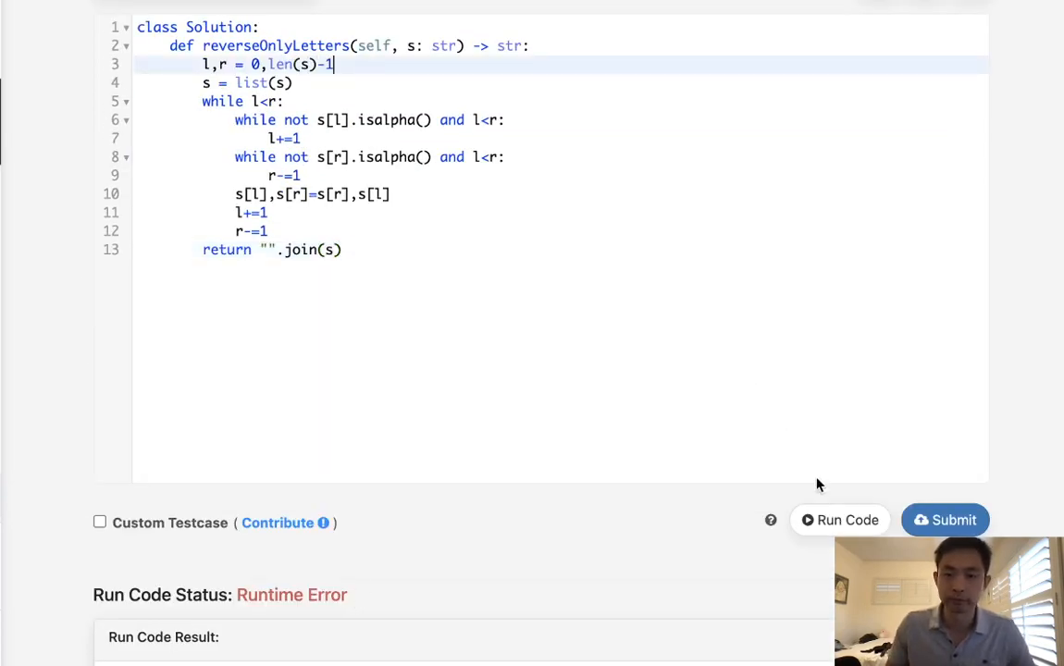
left_click(840, 518)
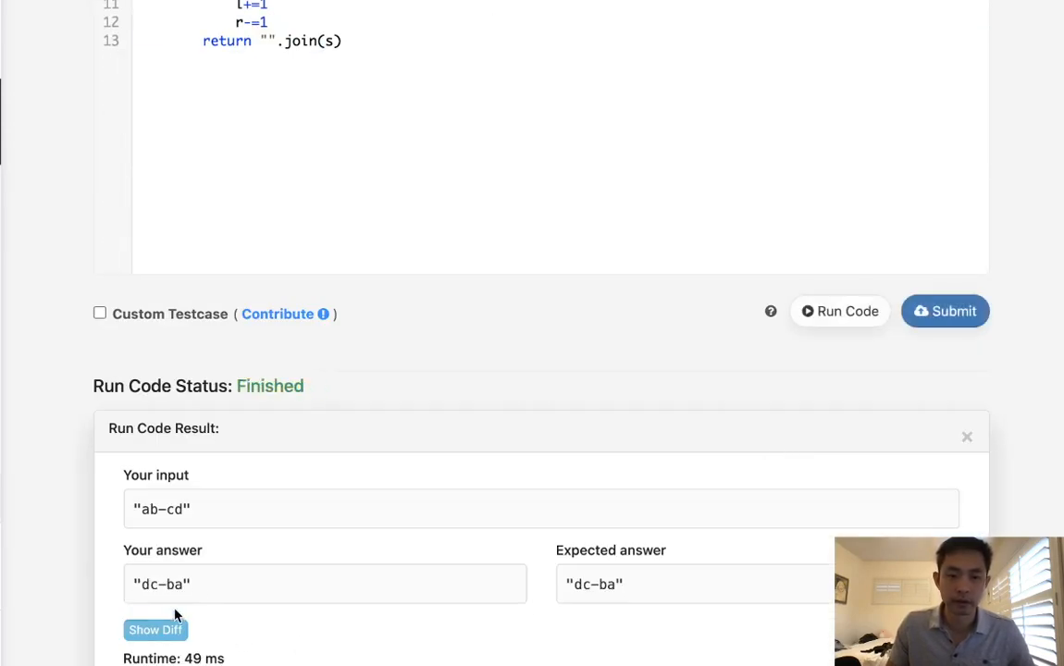
scroll("up", 3)
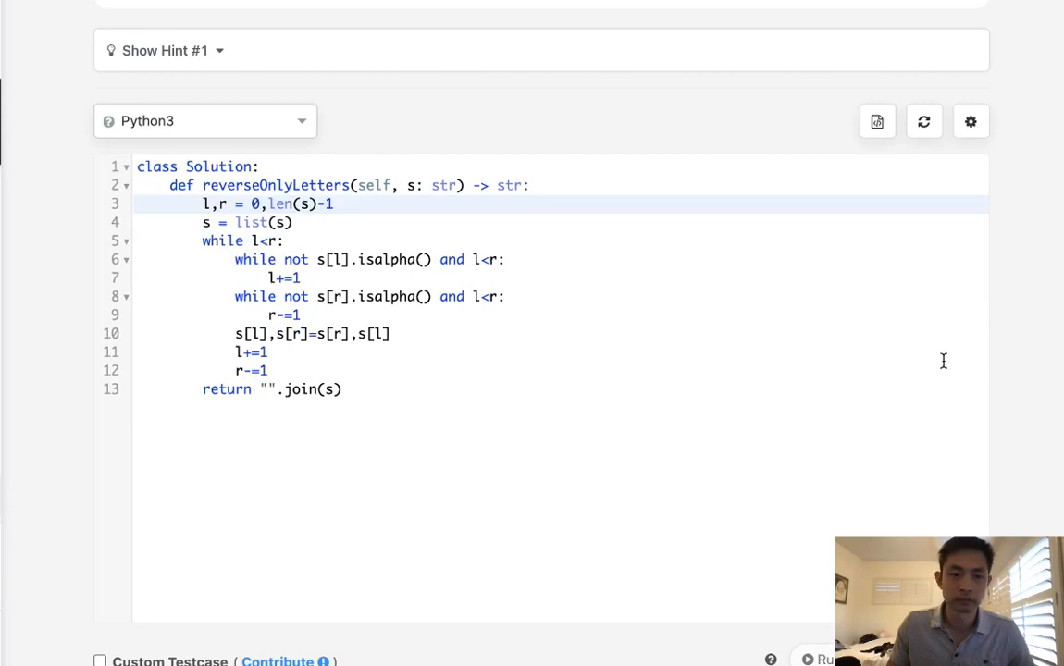
Submit the solution and confirm the Submission Result shows Accepted
scroll("down", 3)
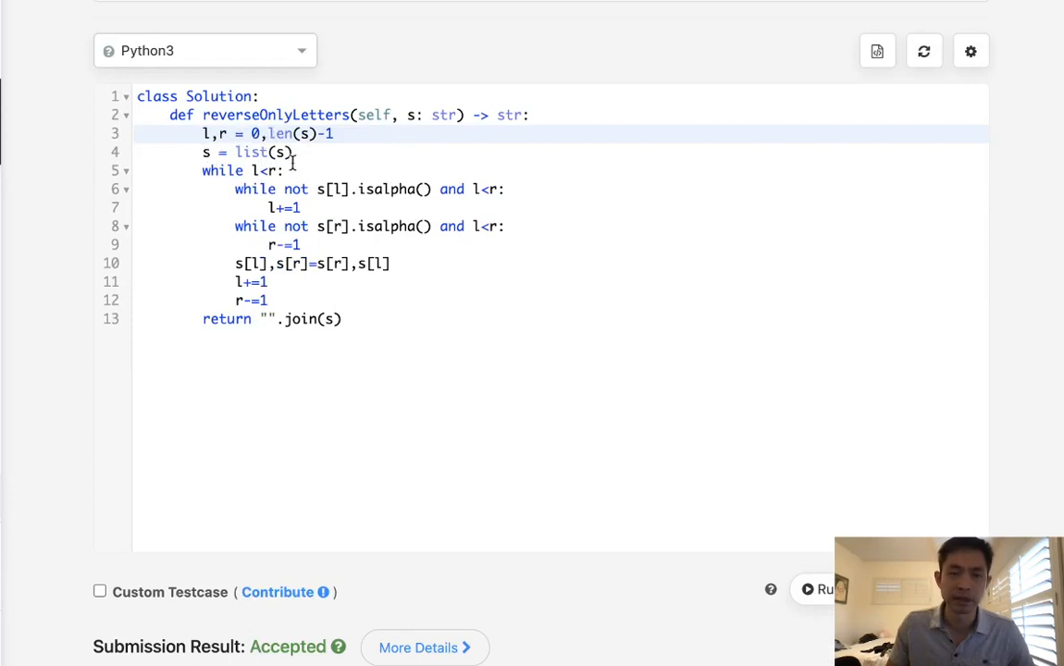
left_click(241, 152)
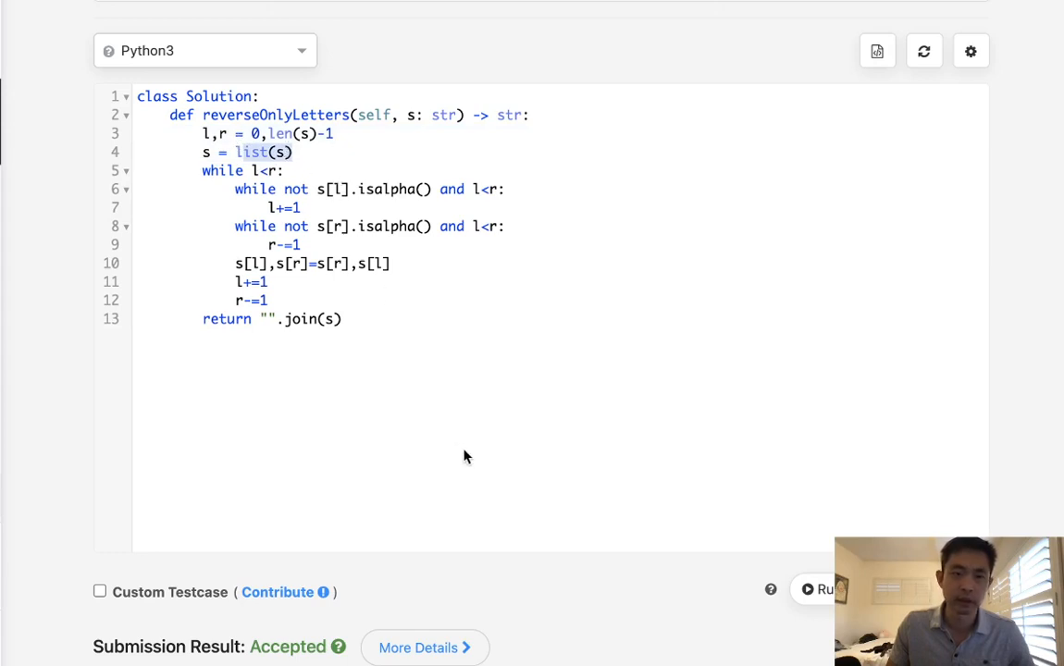
left_click(340, 318)
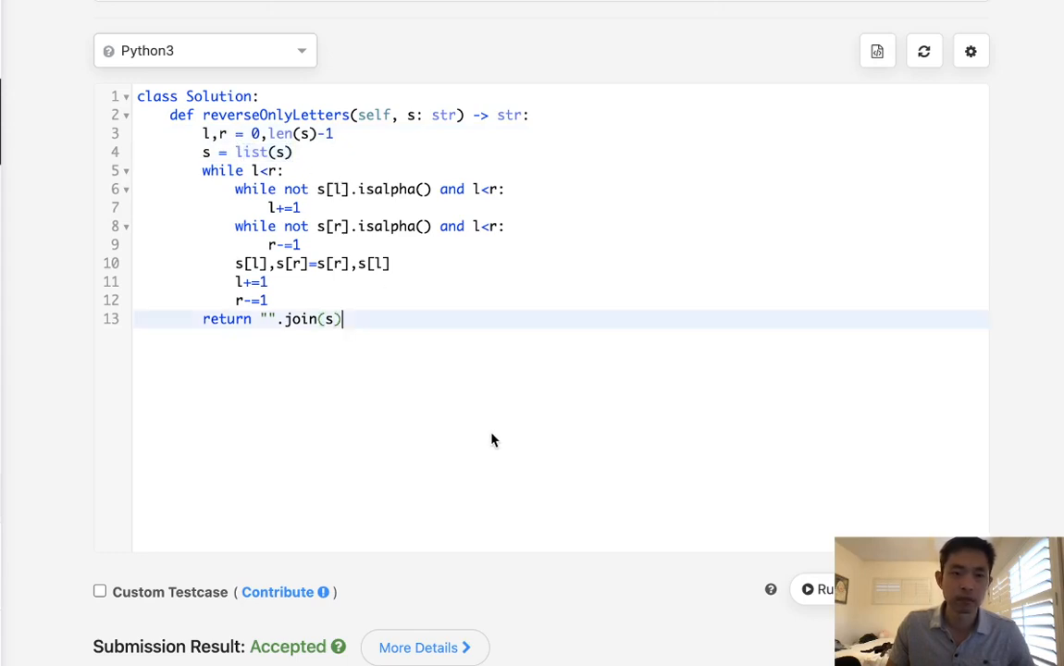
mouse_move(478, 359)
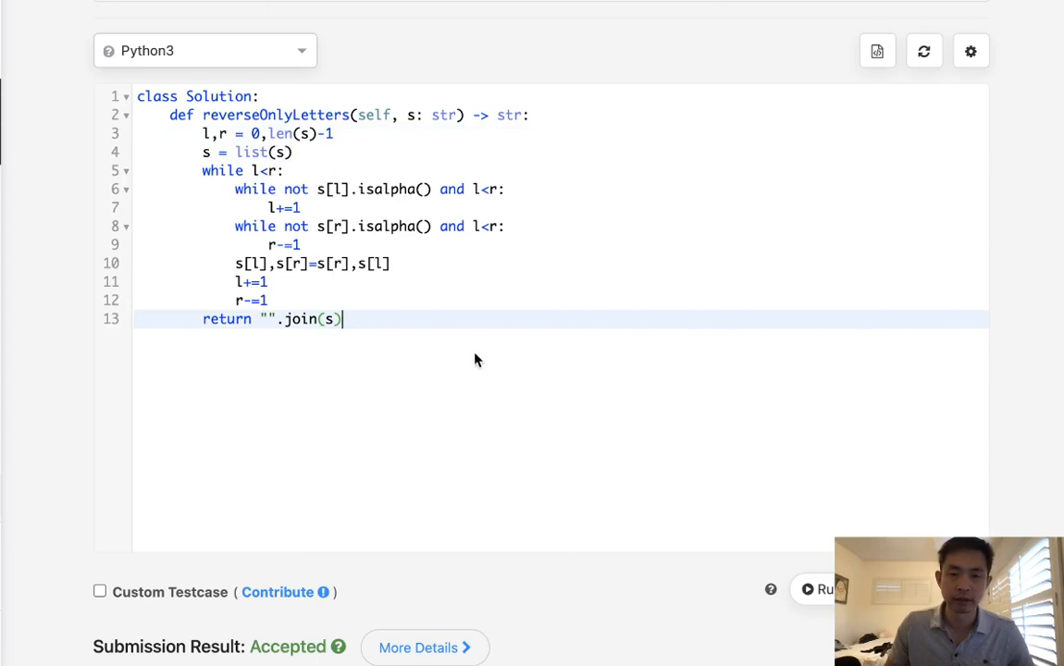